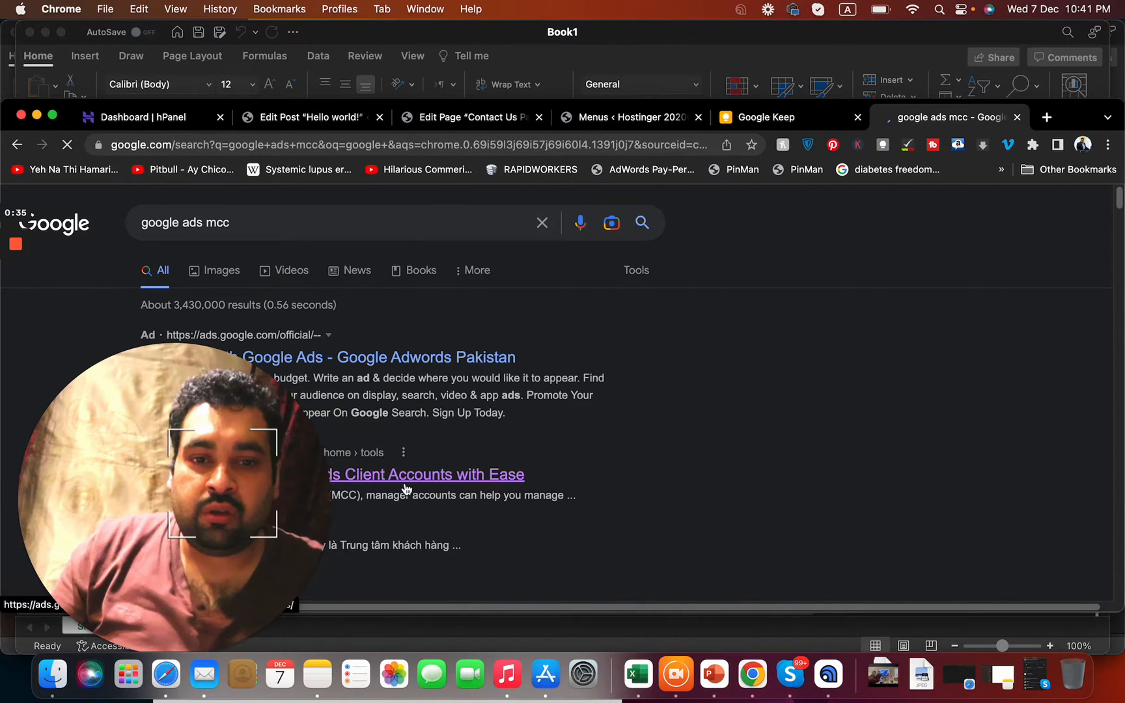
# Step: Sign in from the manager accounts page and choose the MCC manager account
pyautogui.click(424, 474)
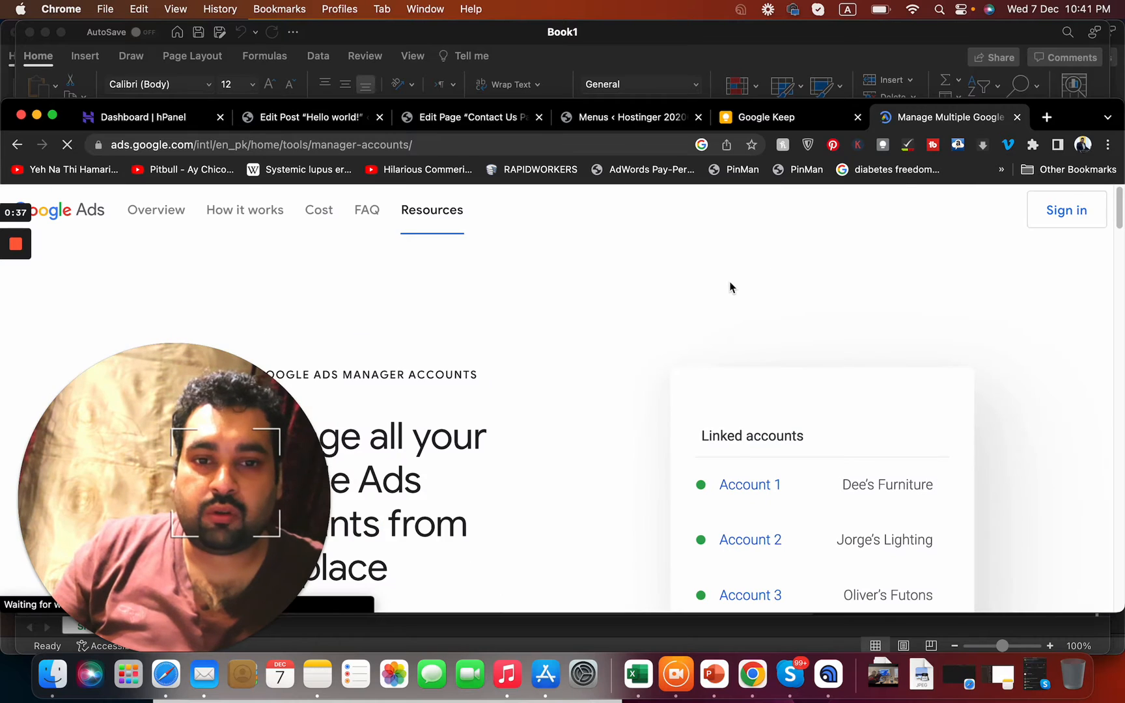
pyautogui.click(1065, 210)
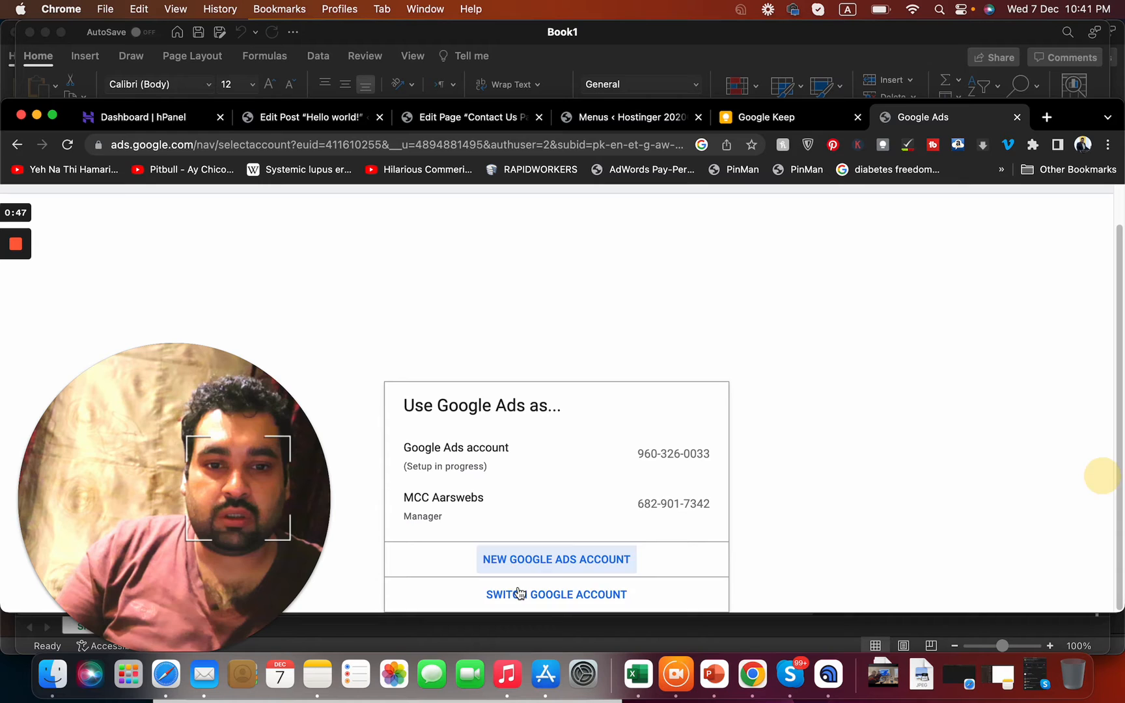
pyautogui.click(555, 594)
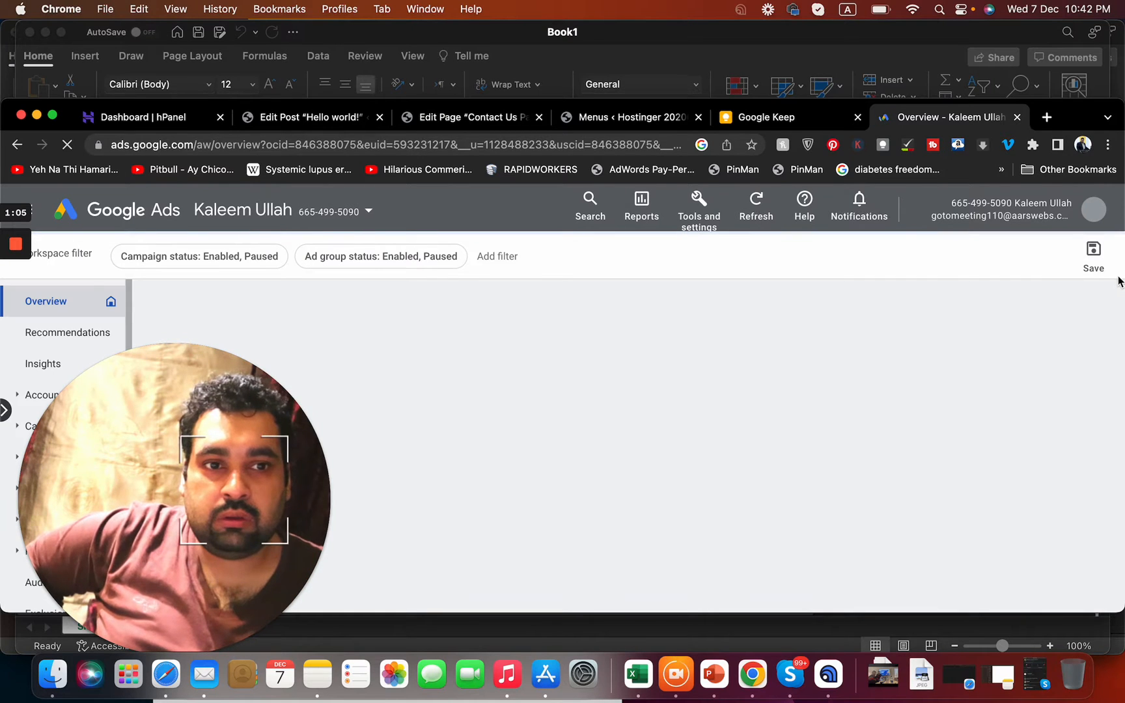
# Step: Expand Accounts in the sidebar and view the linked client accounts list
pyautogui.click(859, 201)
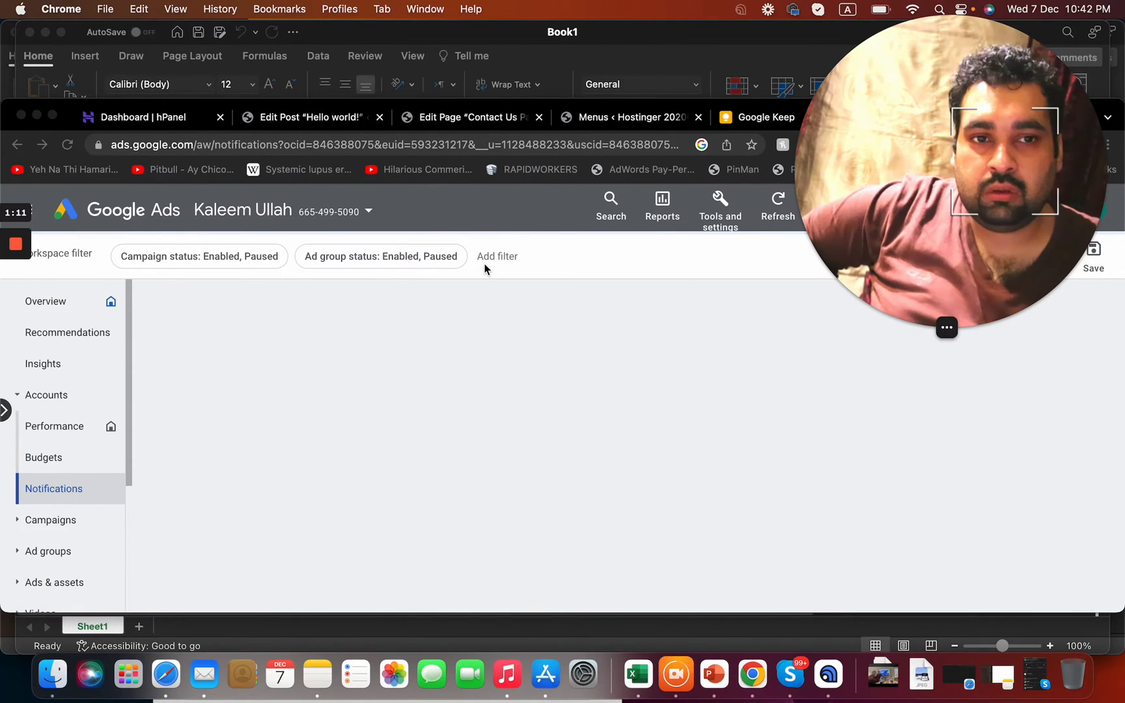
pyautogui.moveTo(75, 402)
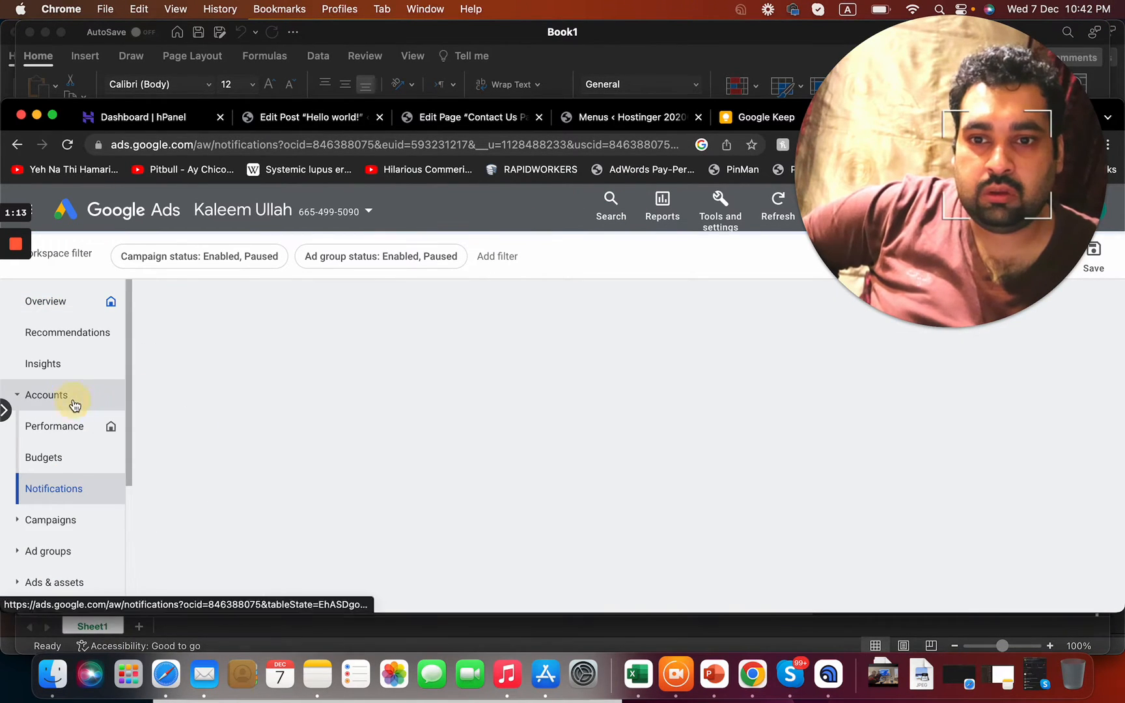
pyautogui.click(46, 395)
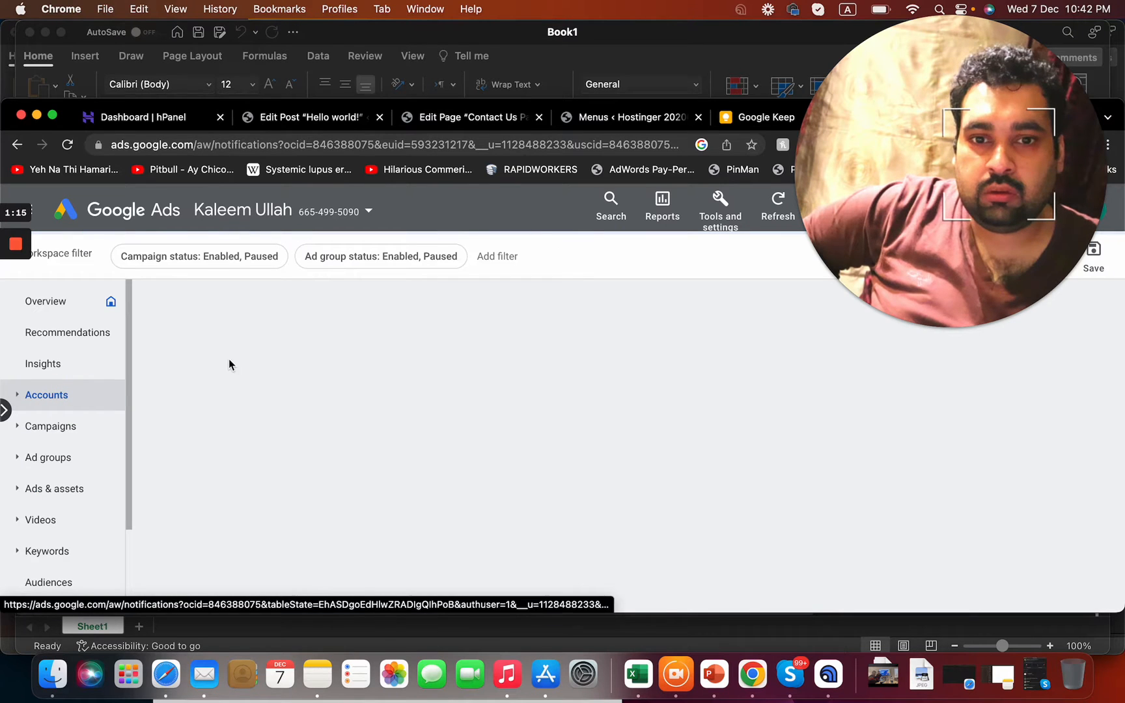
pyautogui.moveTo(202, 140)
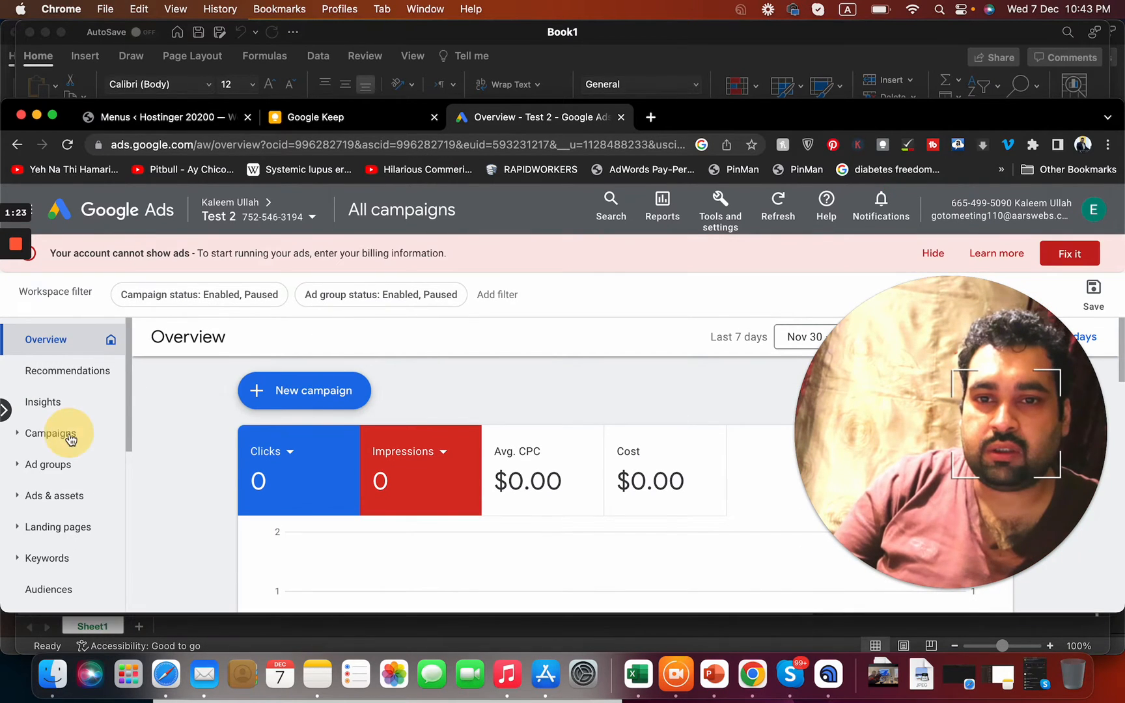
# Step: View the Test 2 campaigns list and return to All campaigns to select Sales-Search-1
pyautogui.click(50, 432)
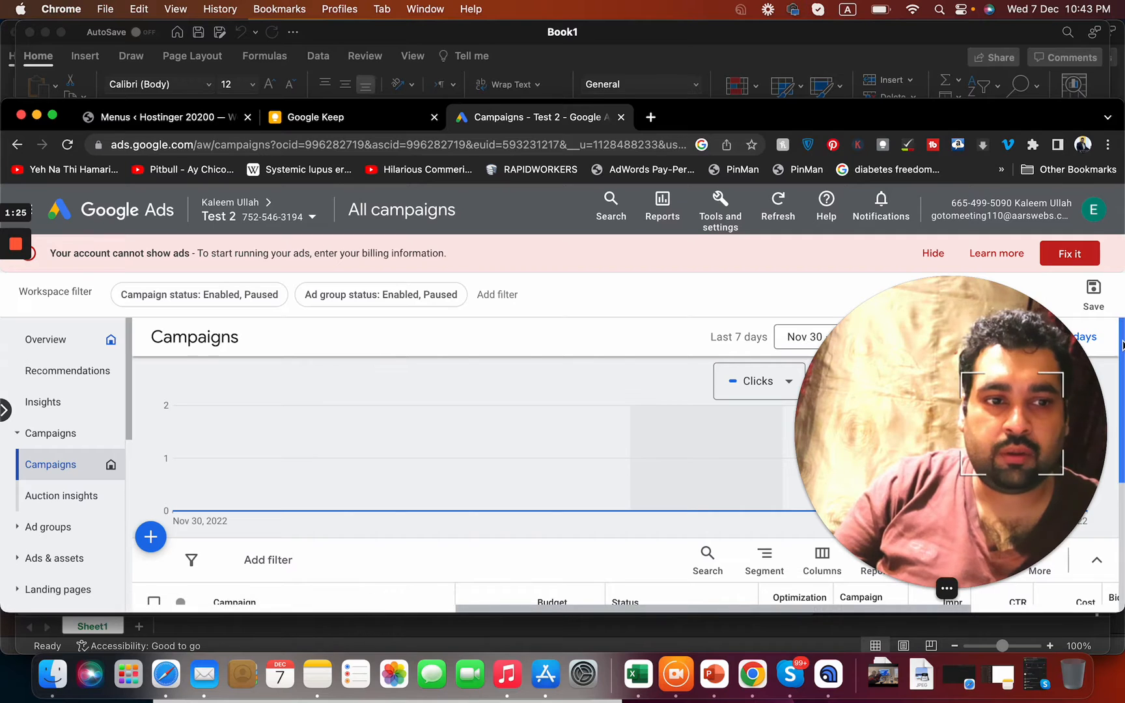
pyautogui.scroll(-3)
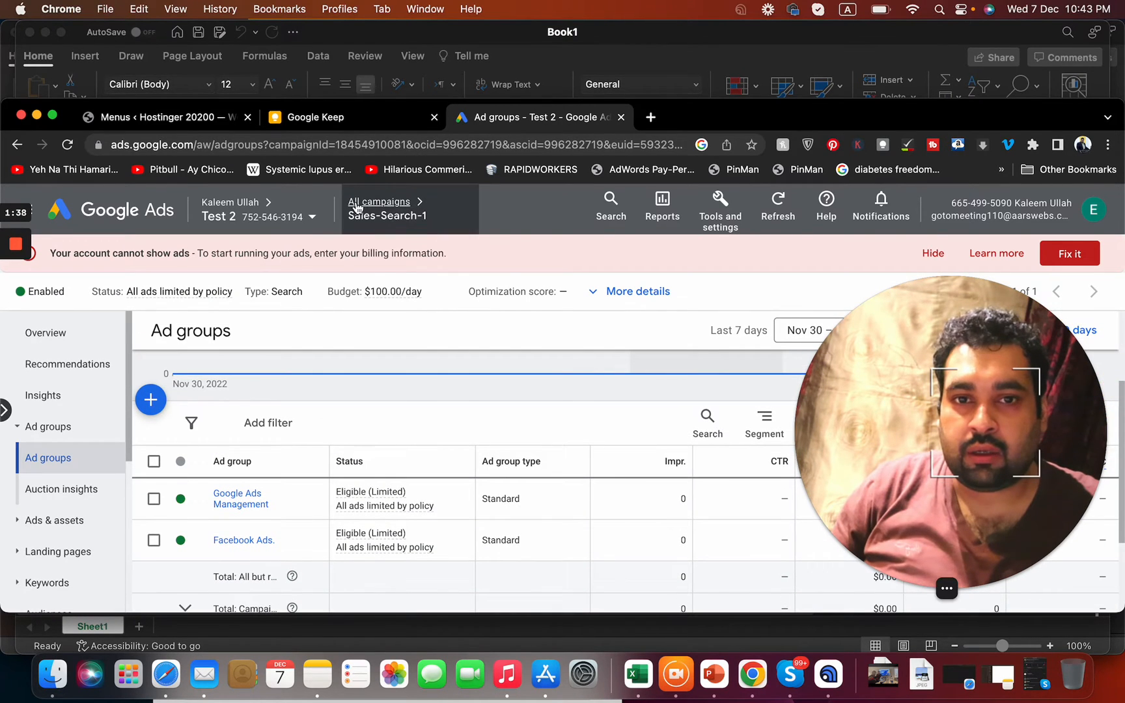
pyautogui.click(379, 202)
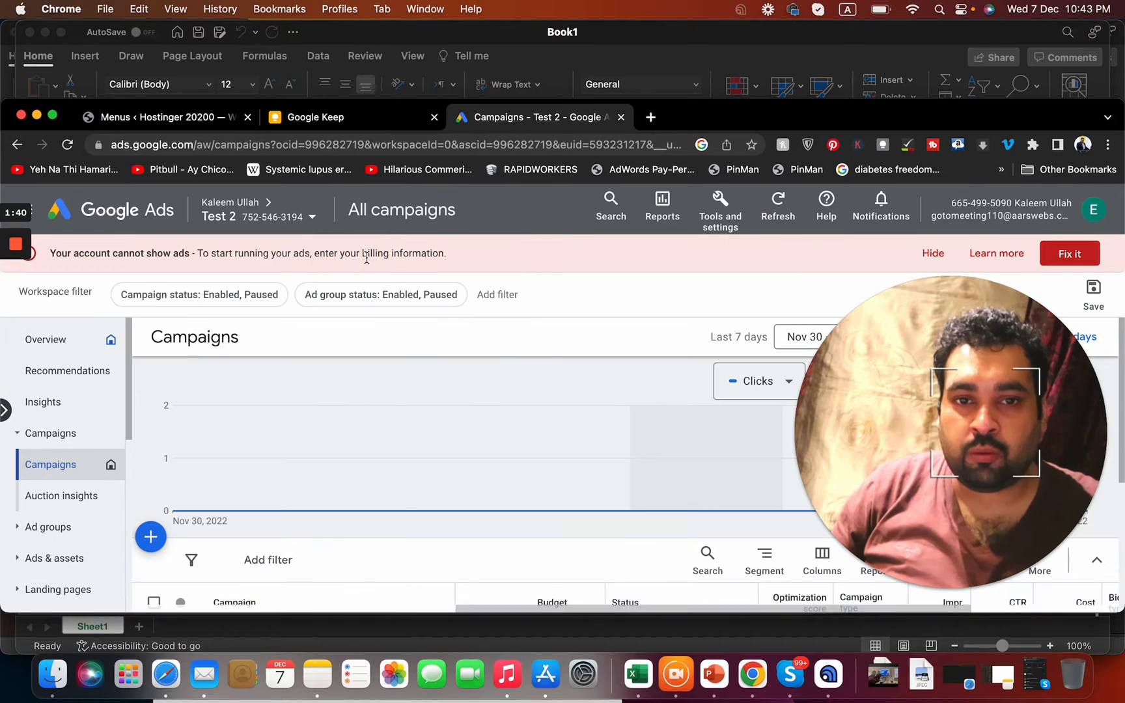
pyautogui.scroll(-3)
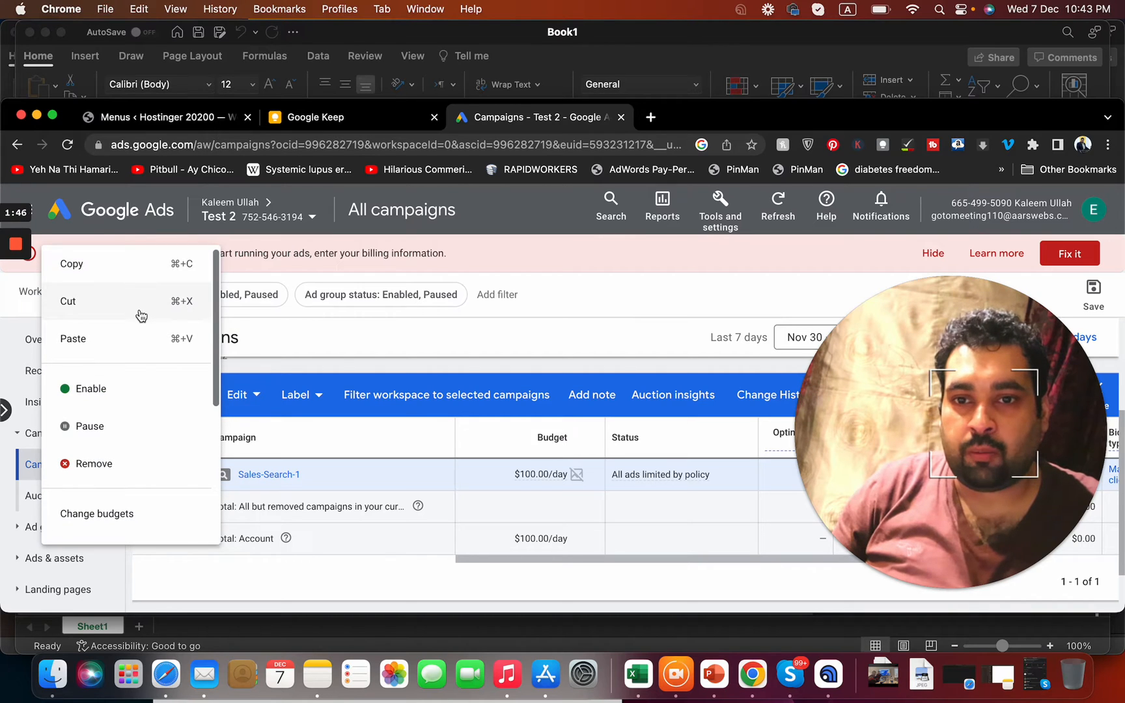
# Step: Copy Sales-Search-1 and set Test 2 as the paste destination account
pyautogui.click(71, 264)
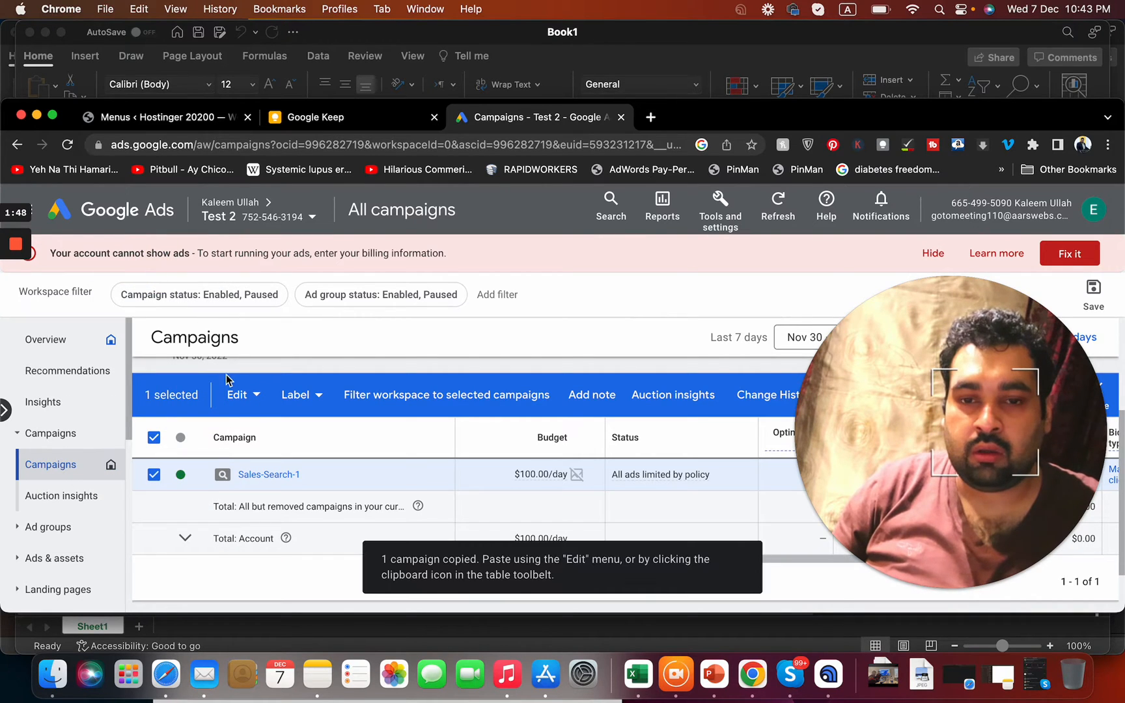
pyautogui.moveTo(279, 421)
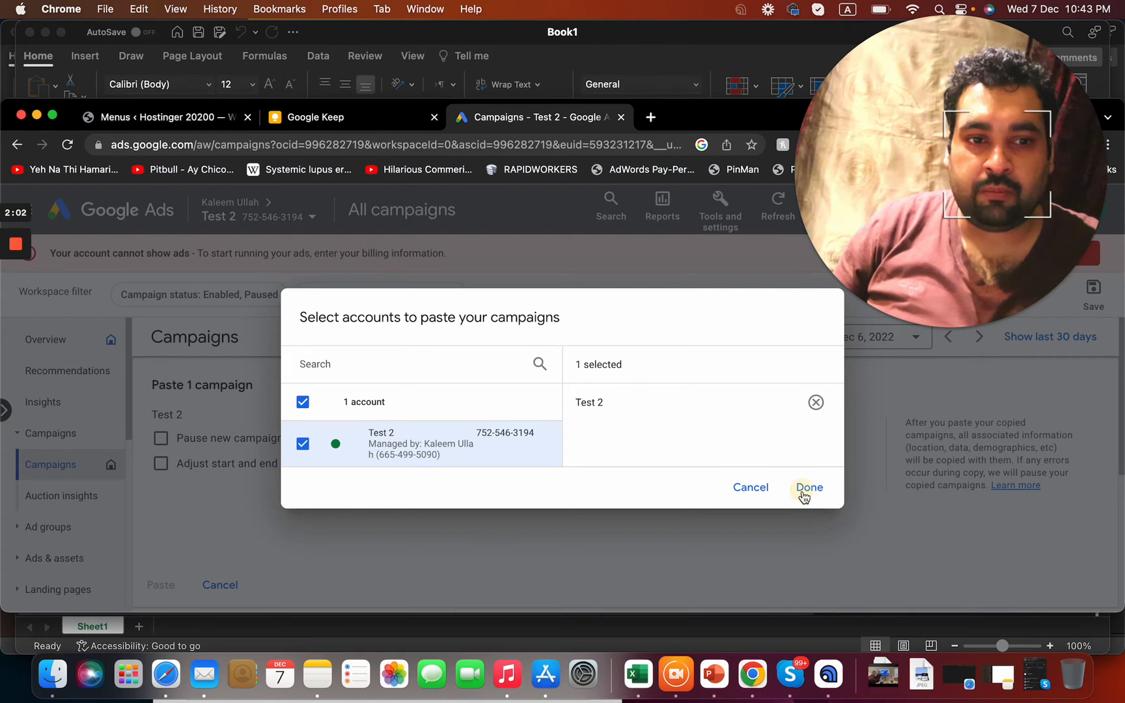
pyautogui.click(808, 488)
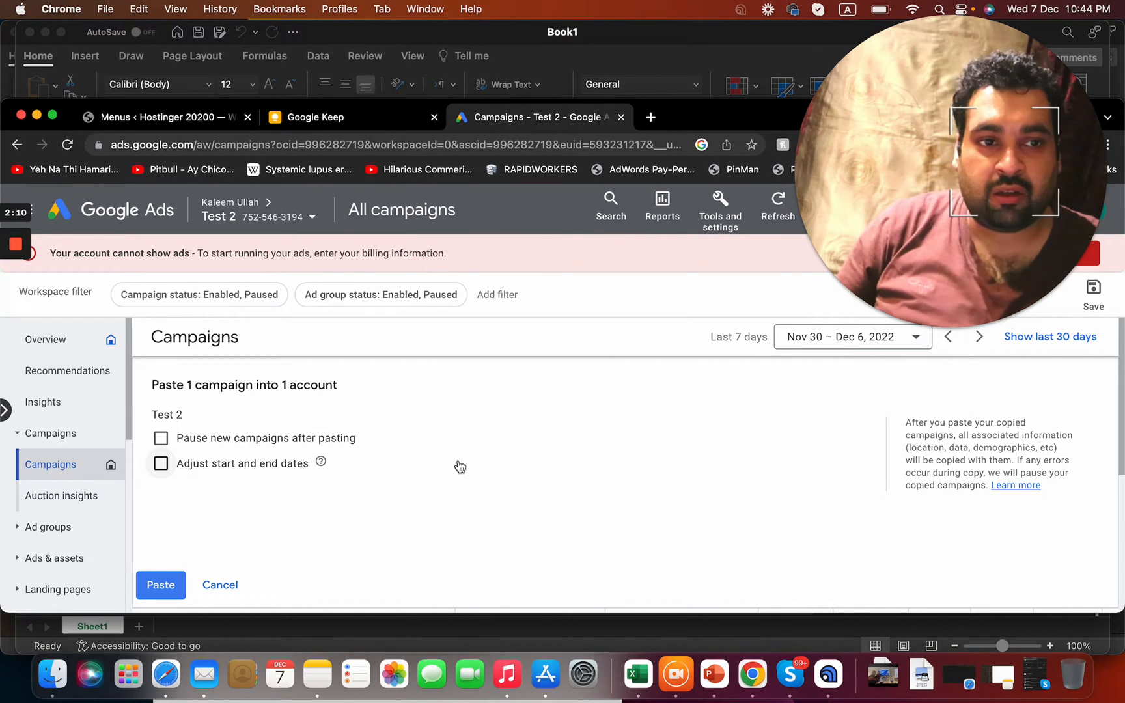
pyautogui.moveTo(388, 460)
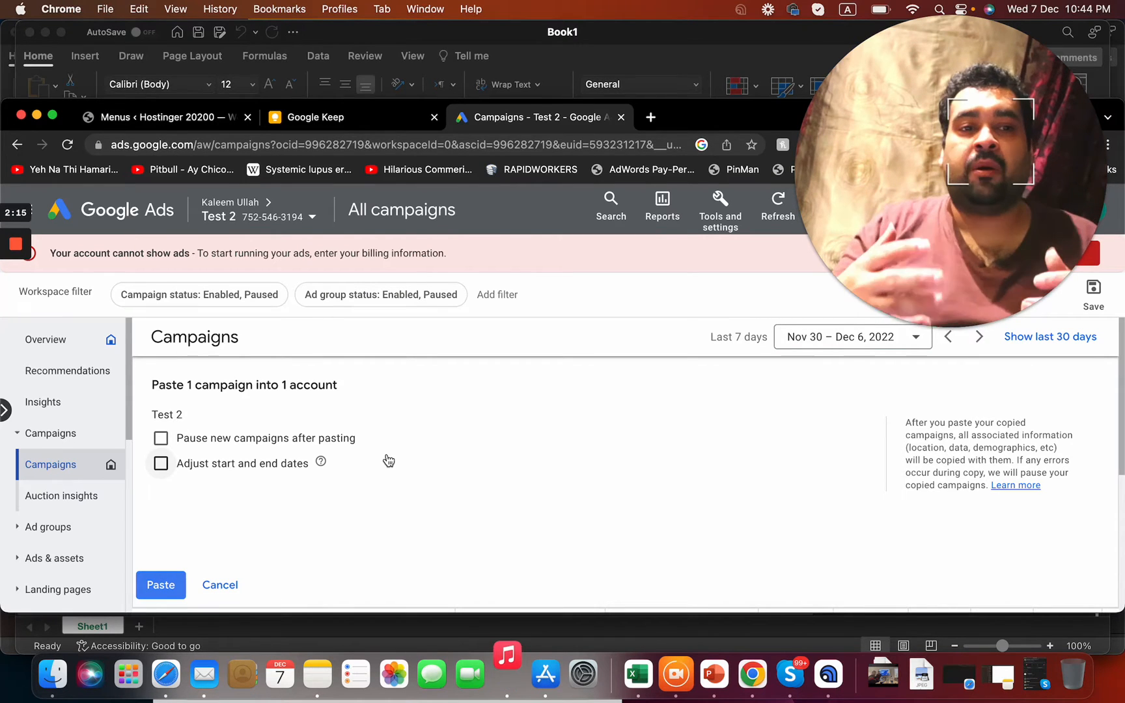
pyautogui.moveTo(172, 527)
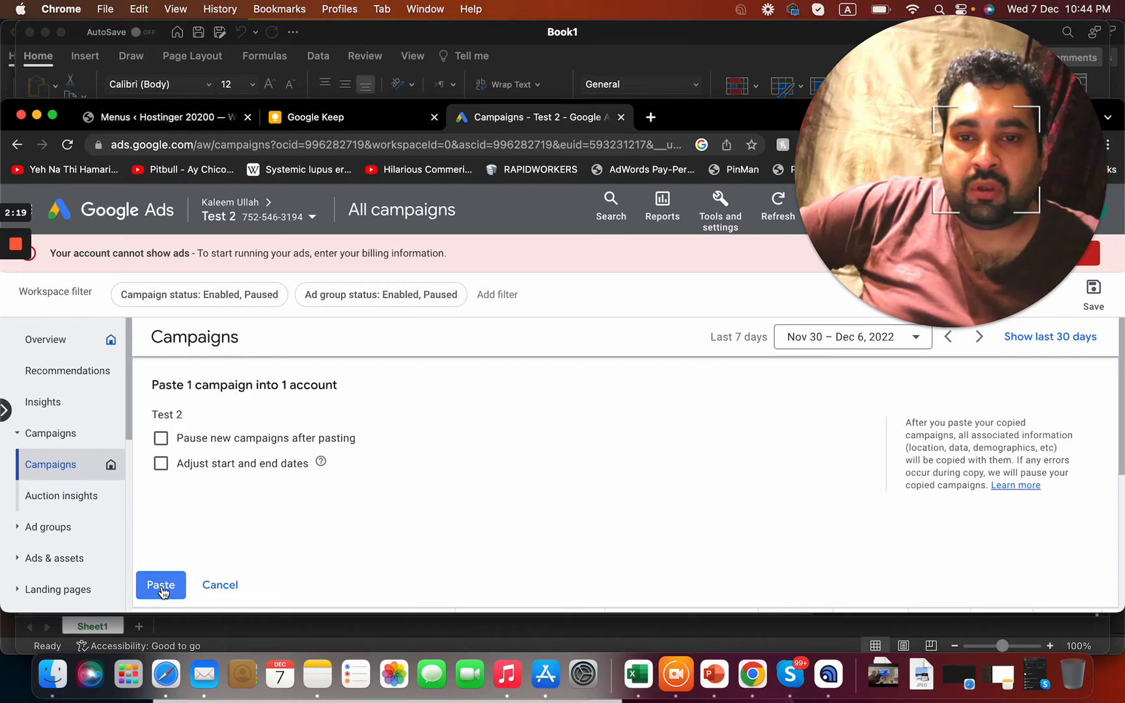
# Step: Paste the campaign into Test 2, creating Sales-Search-1 #2 with its two ad groups
pyautogui.click(161, 584)
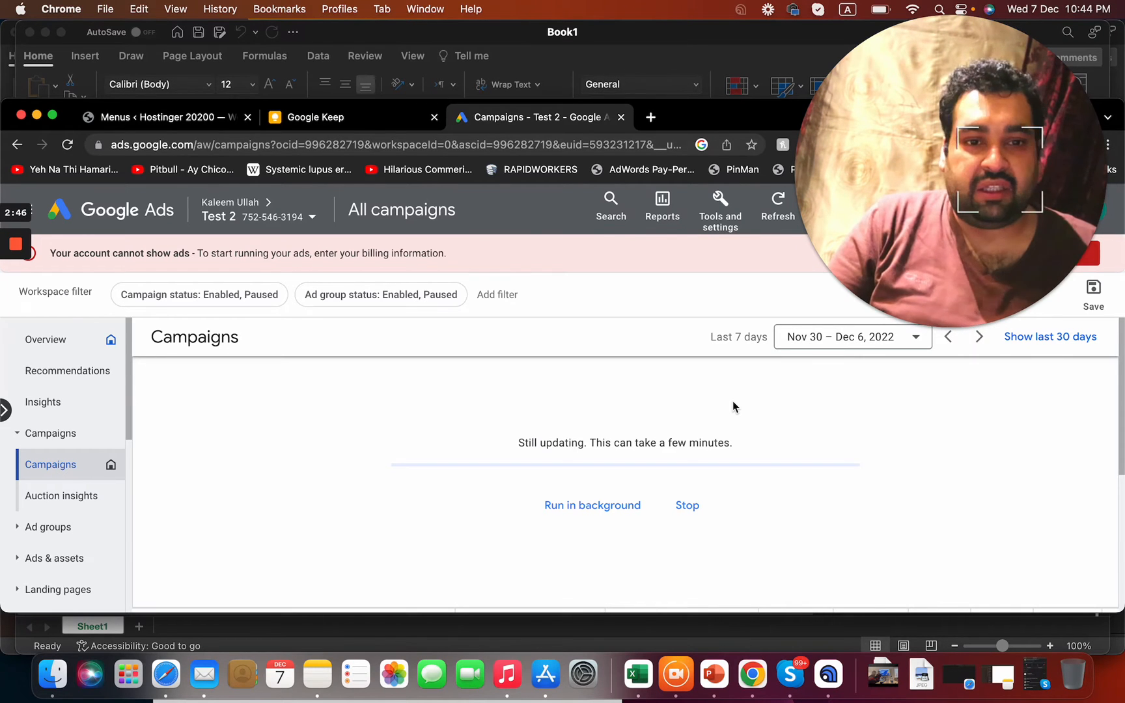
pyautogui.moveTo(299, 460)
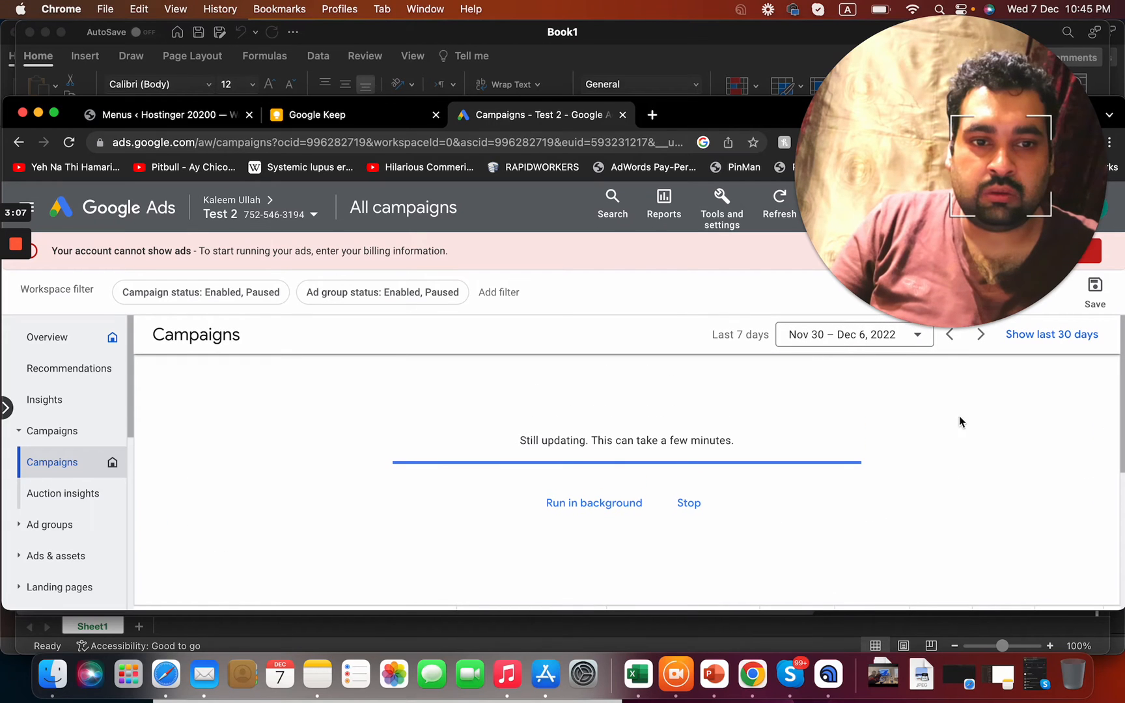
pyautogui.moveTo(748, 453)
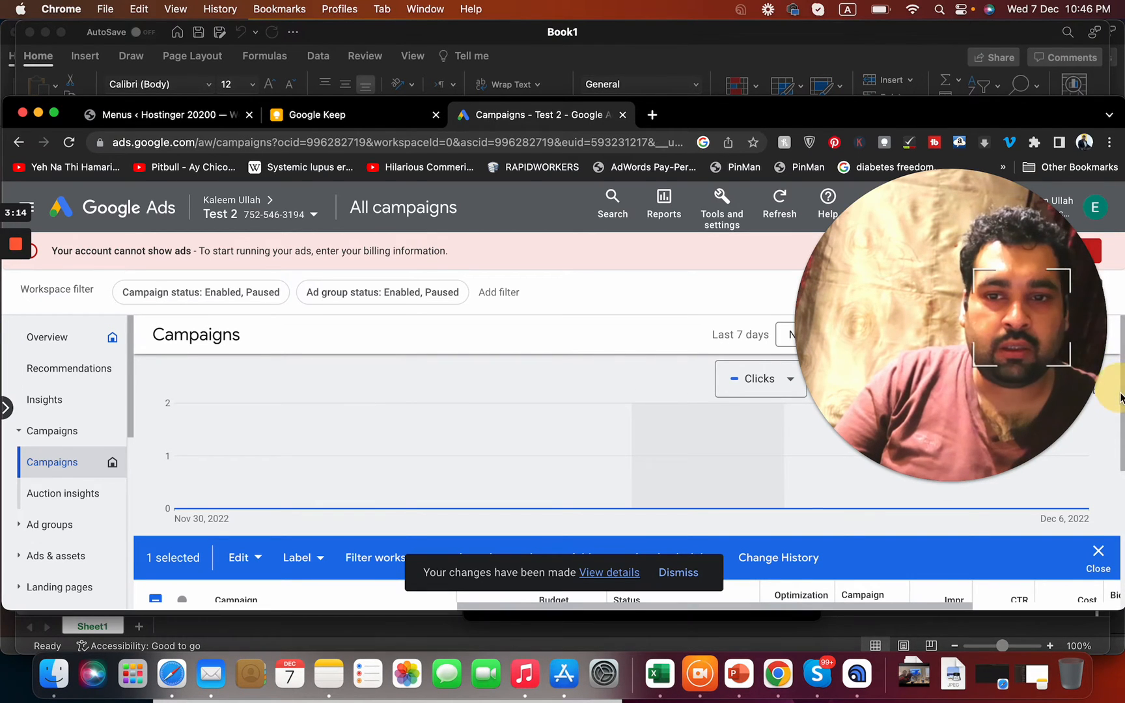
pyautogui.scroll(-3)
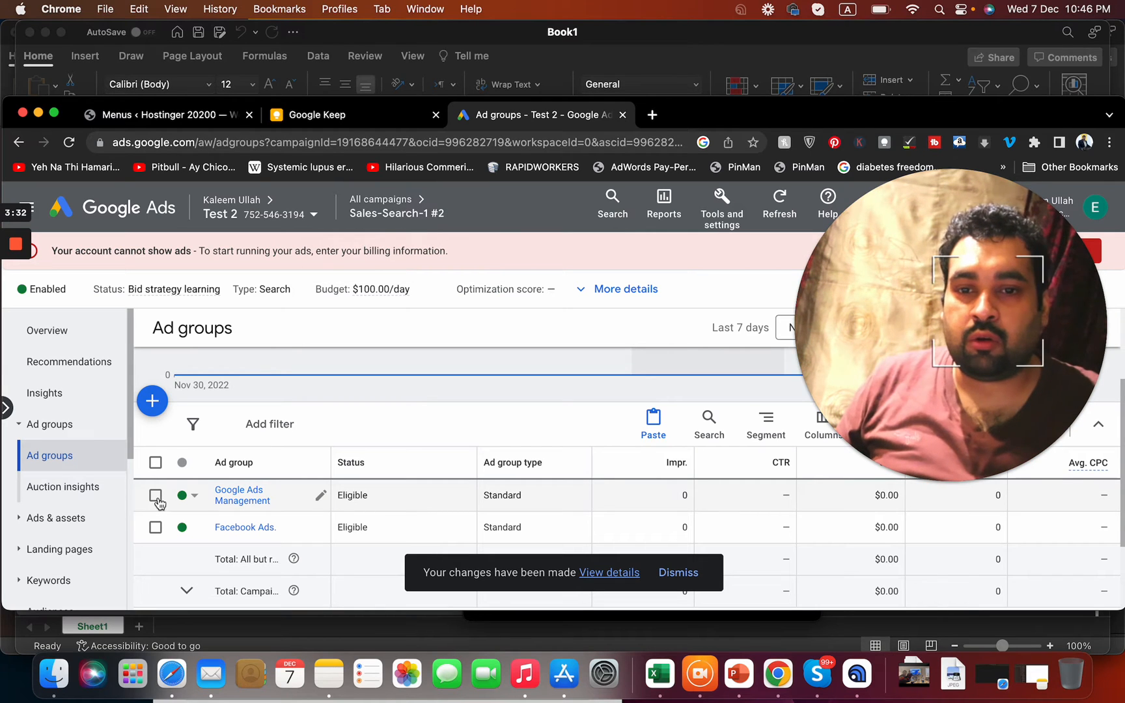
# Step: Reopen Sales-Search-1 #2 and tick its Google Ads Management ad group
pyautogui.click(403, 207)
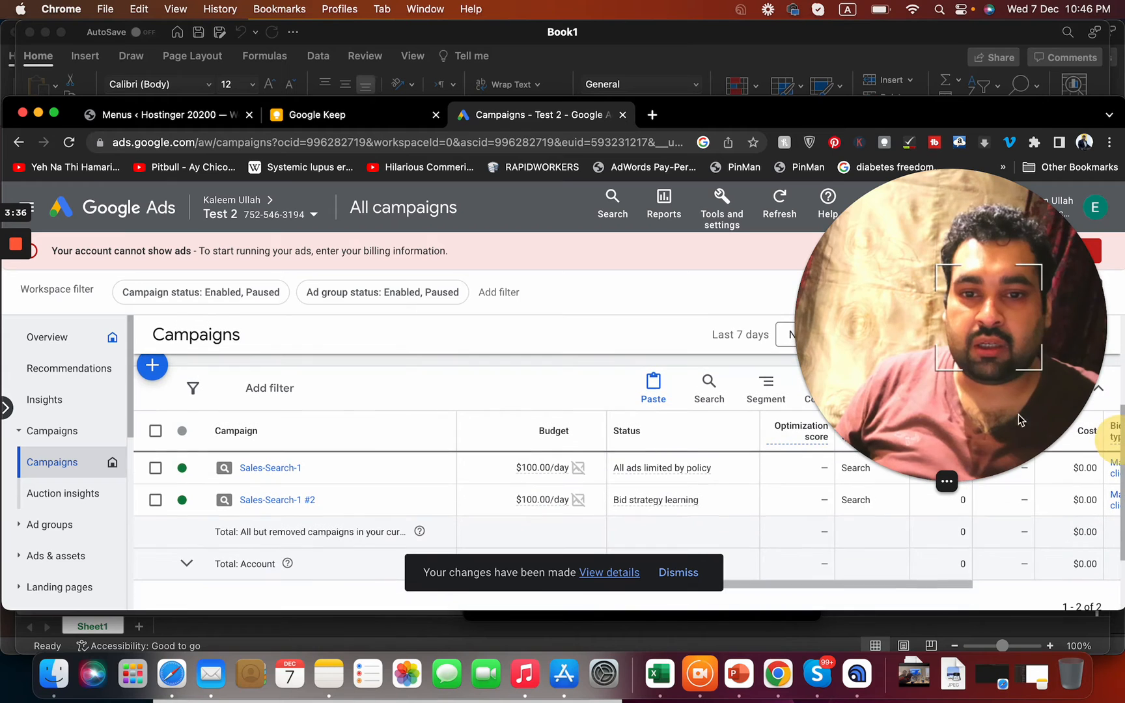
pyautogui.click(276, 499)
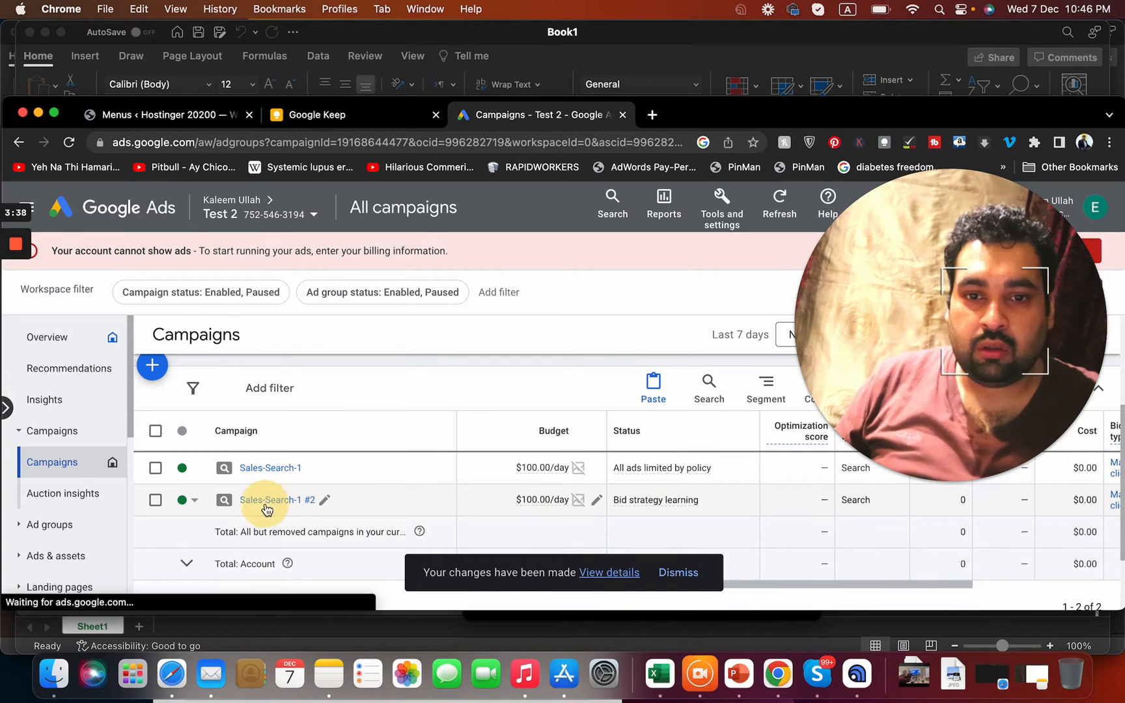
pyautogui.click(271, 500)
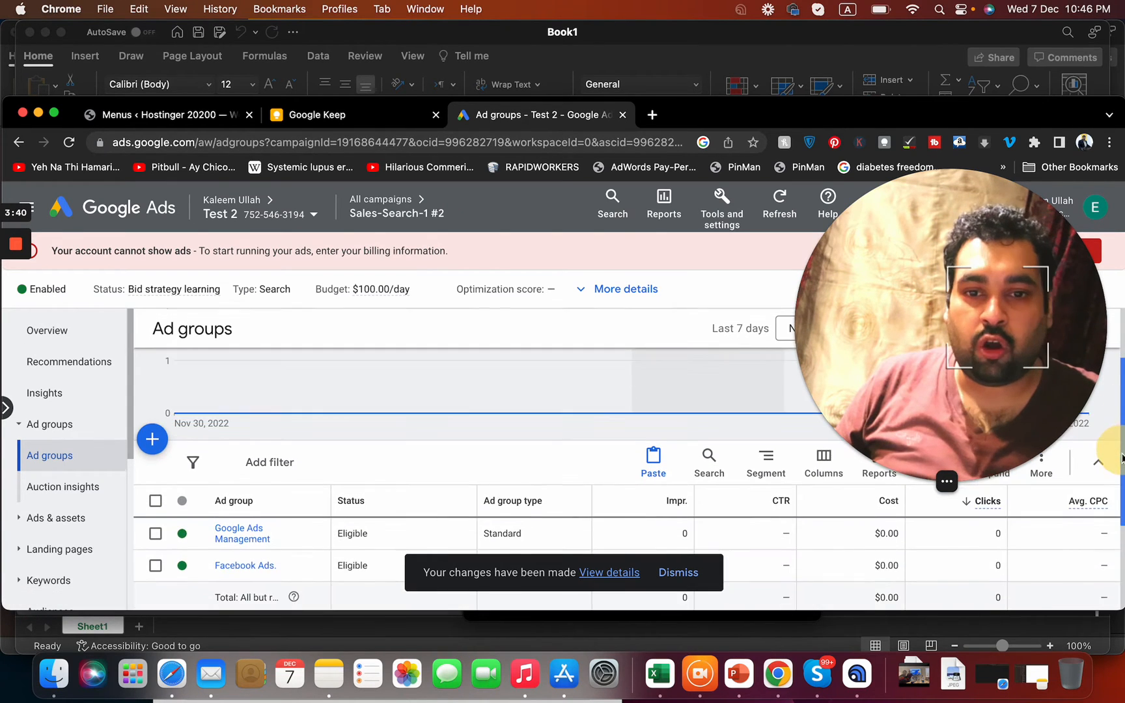
pyautogui.click(156, 482)
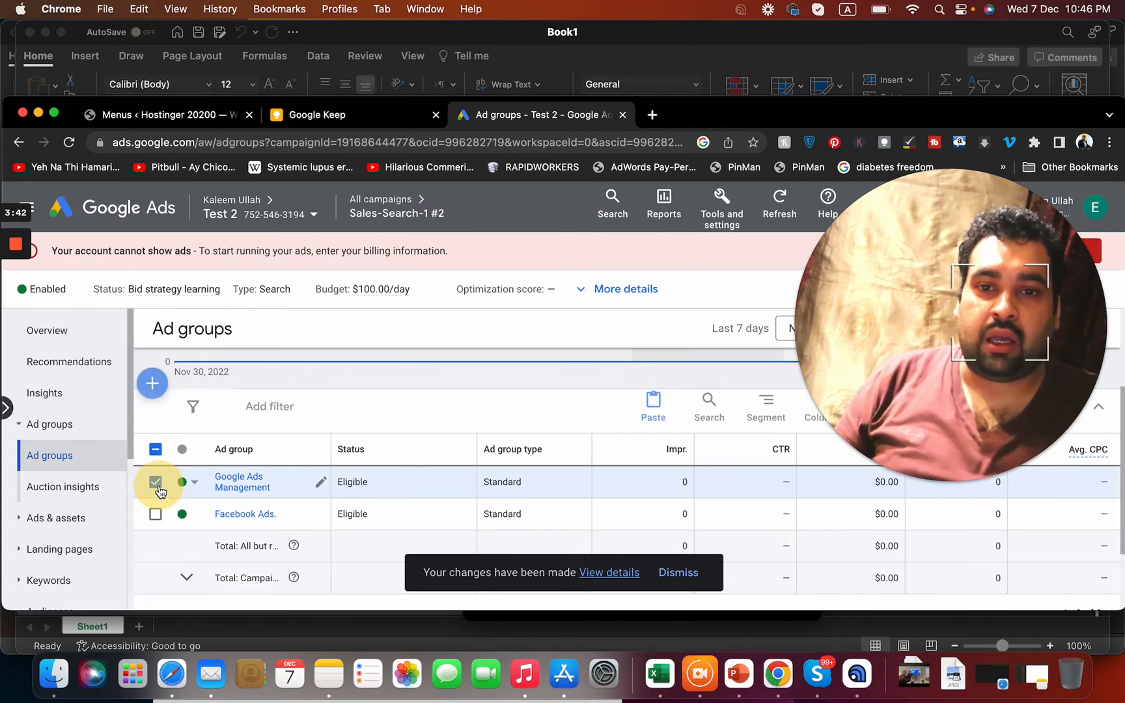
# Step: Copy the Google Ads Management ad group and pick Sales-Search-1 as the paste campaign
pyautogui.click(156, 481)
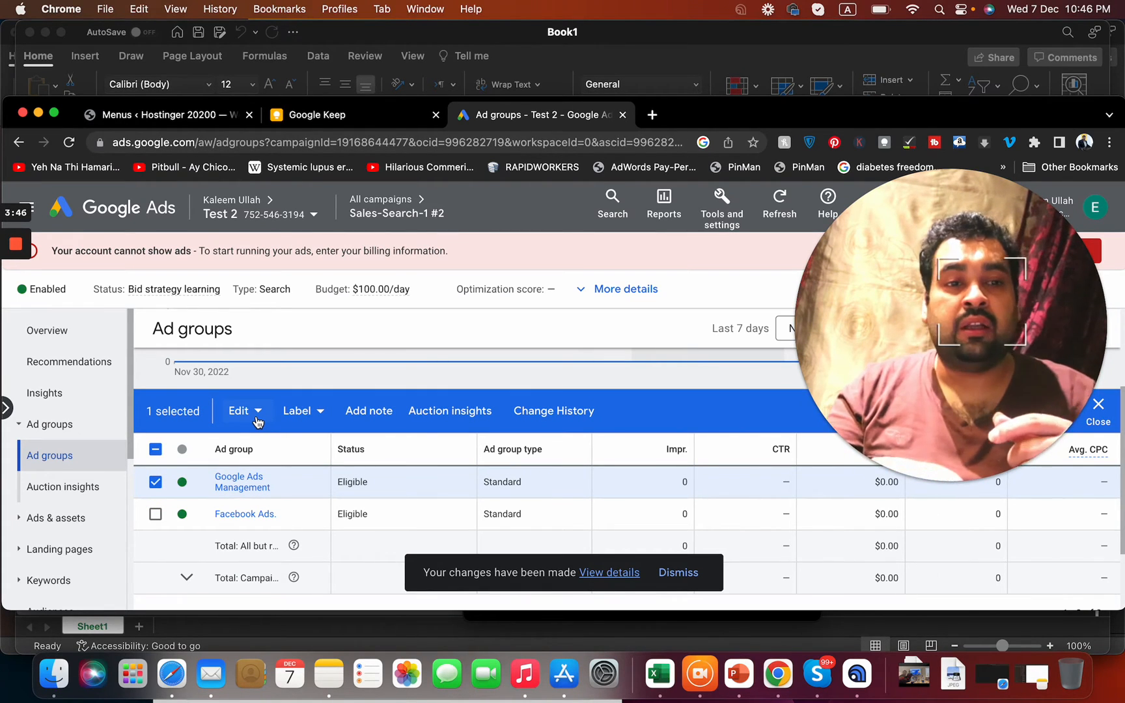
pyautogui.click(238, 410)
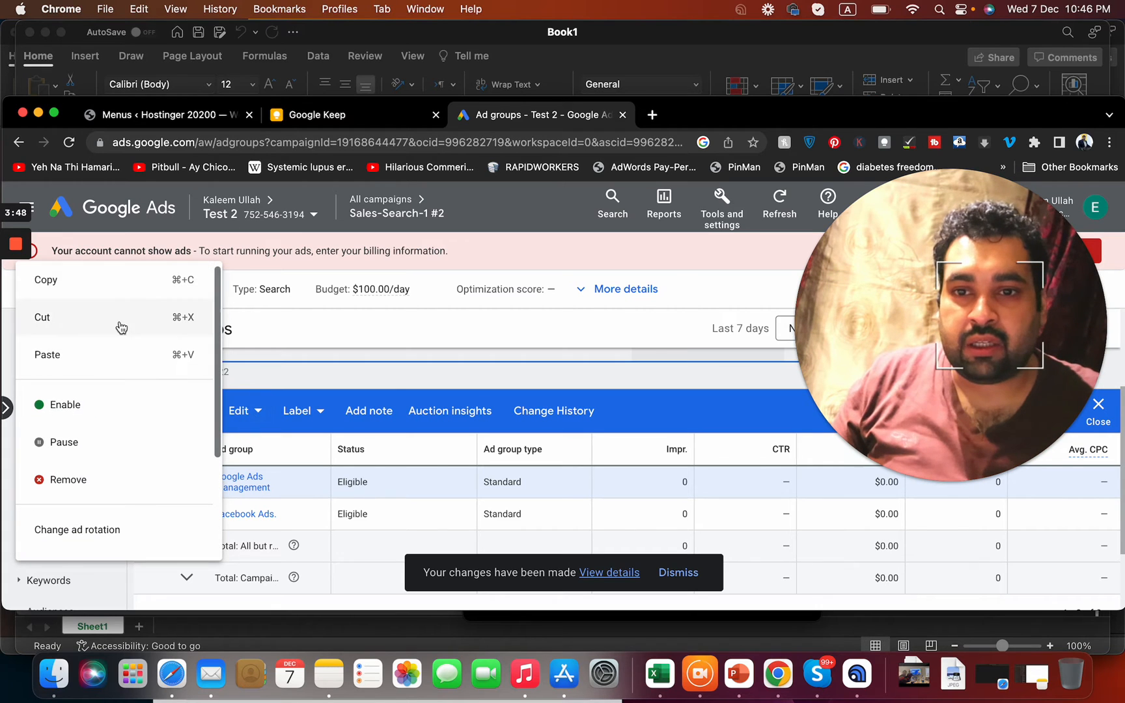
pyautogui.click(45, 280)
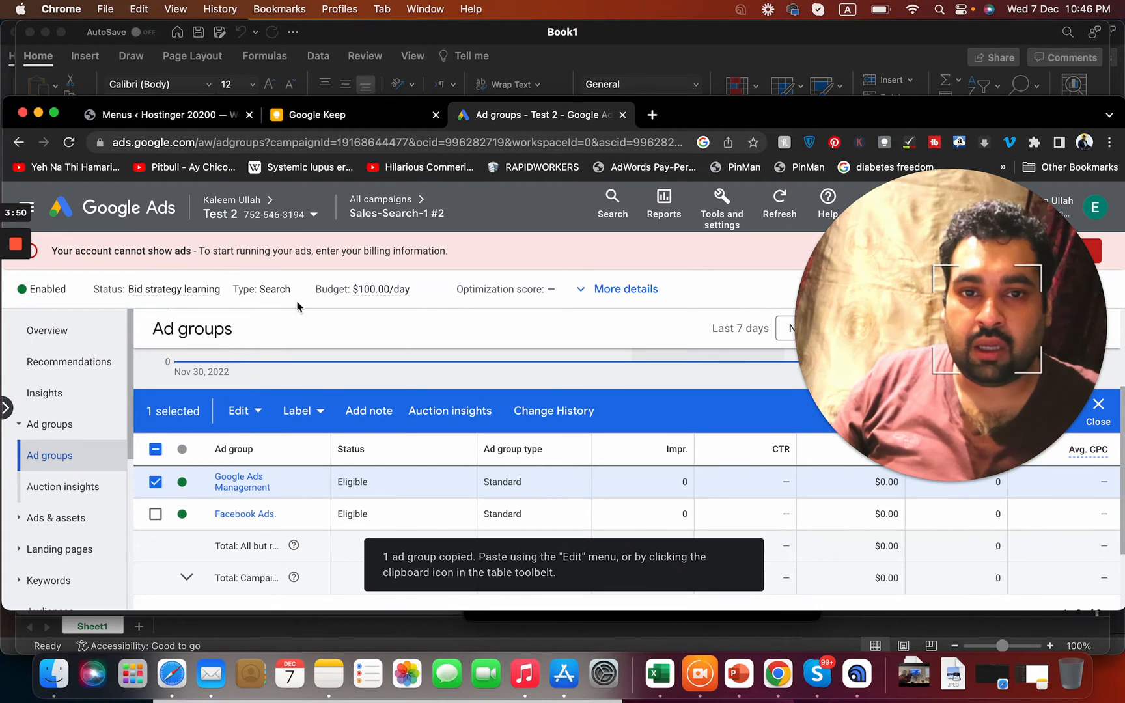
pyautogui.moveTo(395, 214)
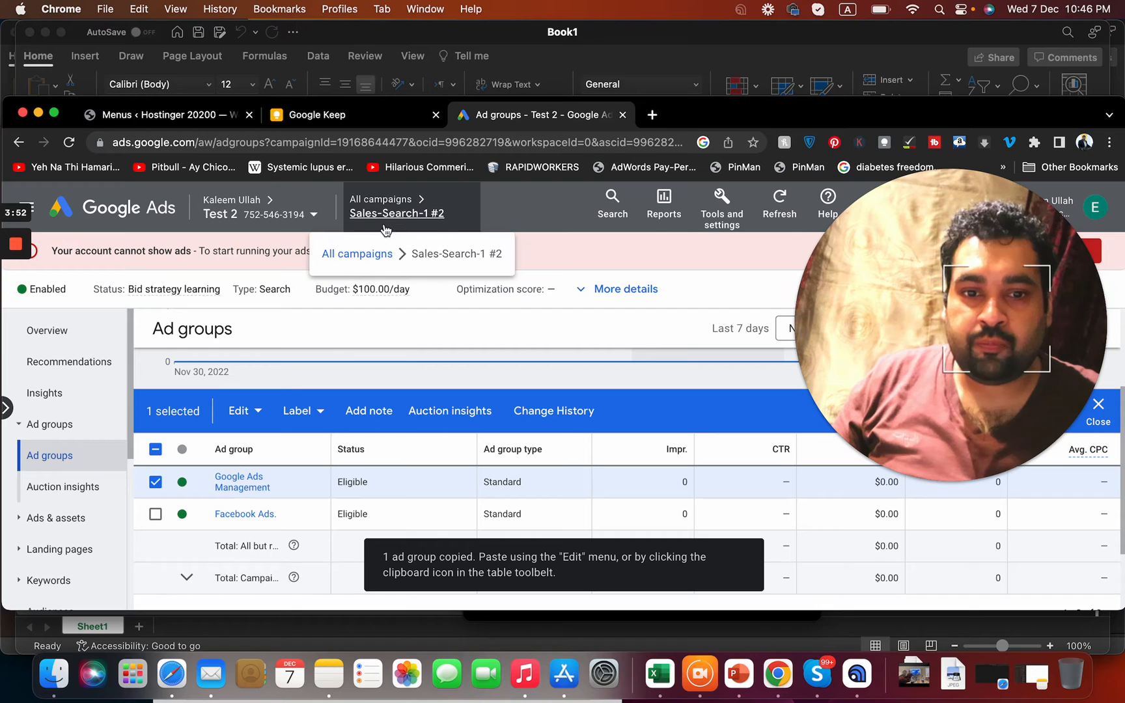
pyautogui.click(238, 410)
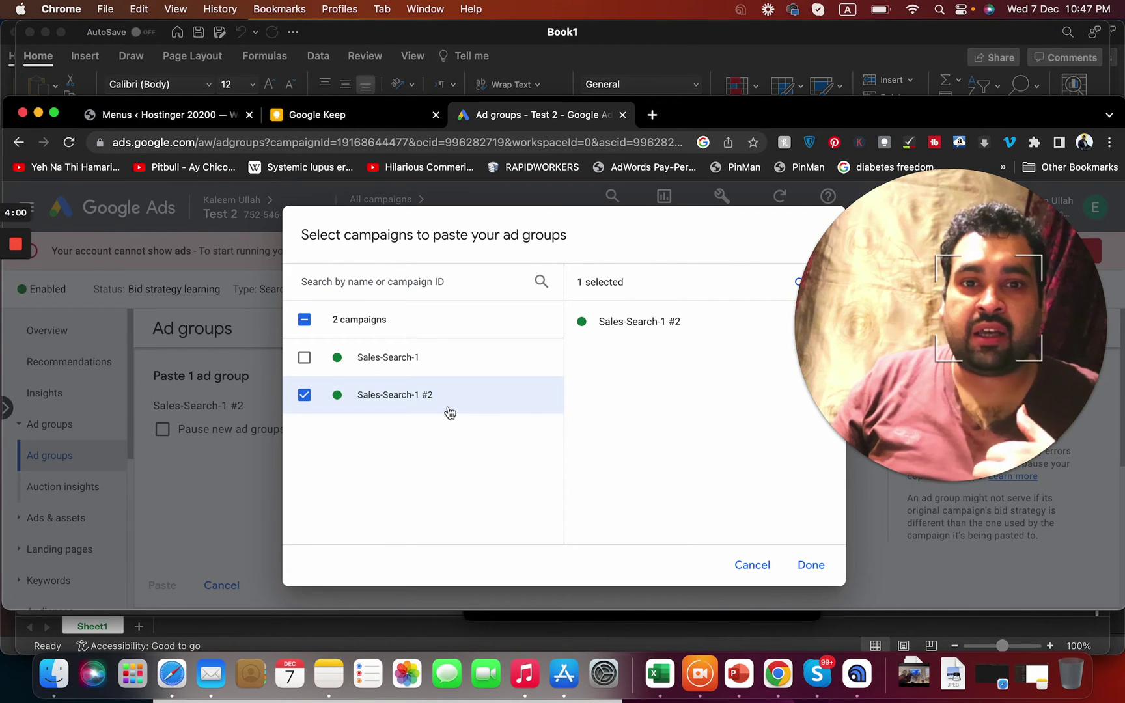
pyautogui.moveTo(414, 398)
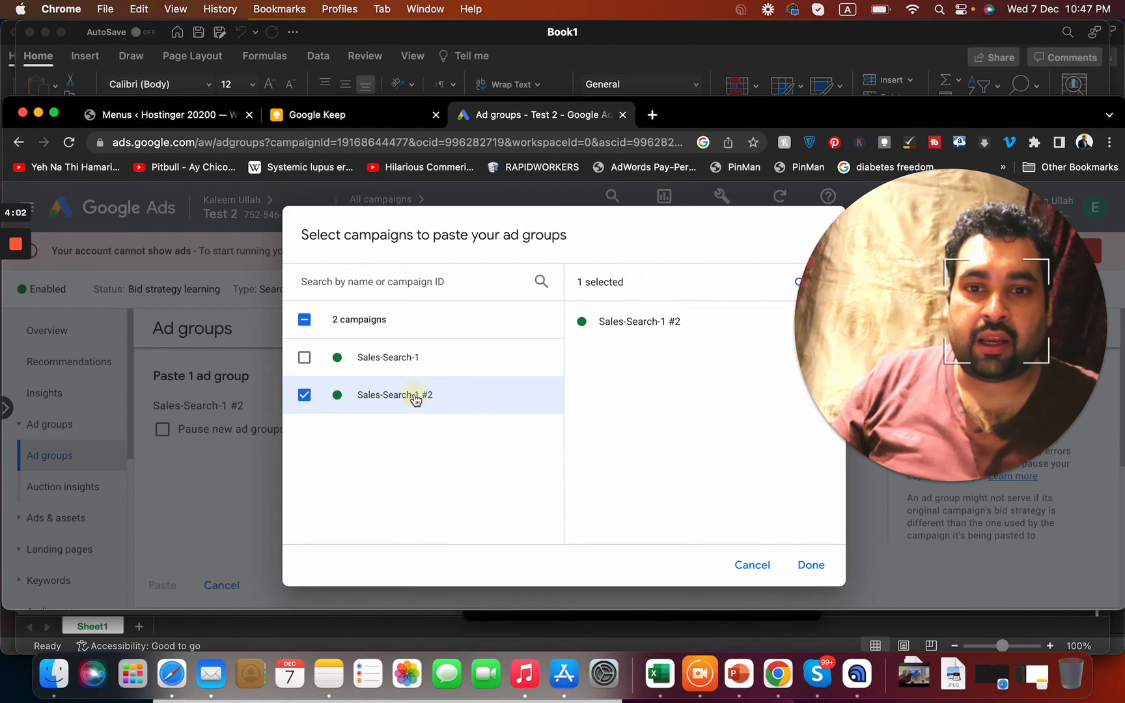
pyautogui.click(305, 357)
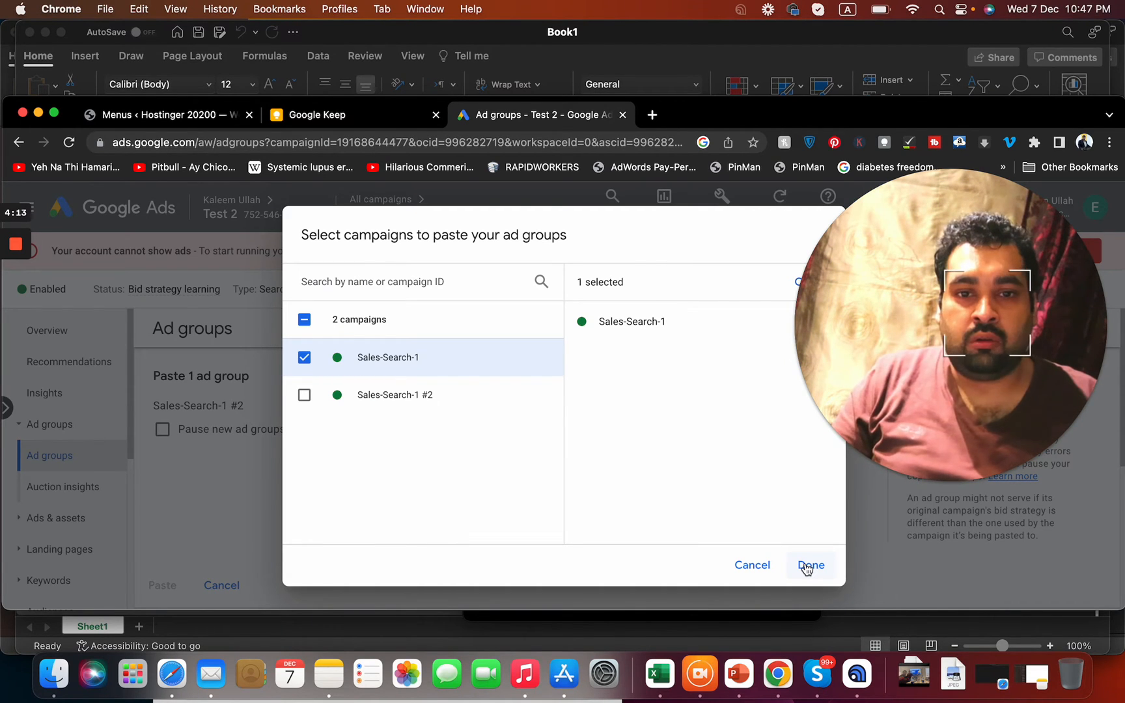
pyautogui.moveTo(419, 356)
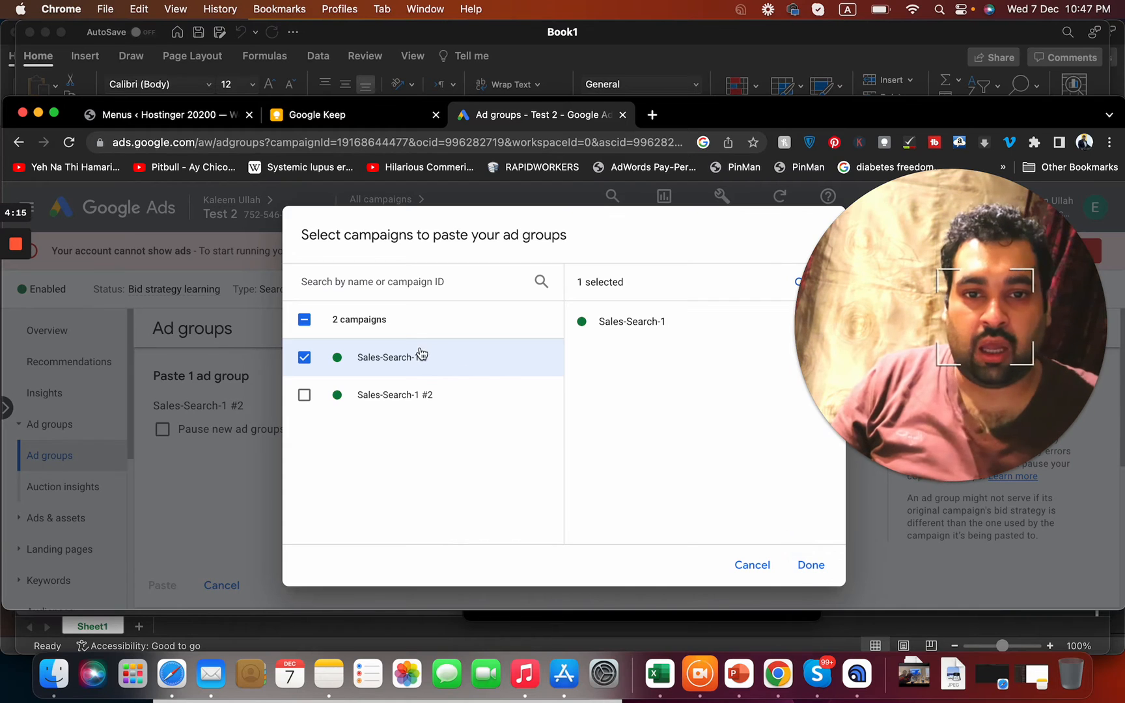
# Step: Confirm Sales-Search-1, paste the ad group and let it run in the background
pyautogui.click(809, 564)
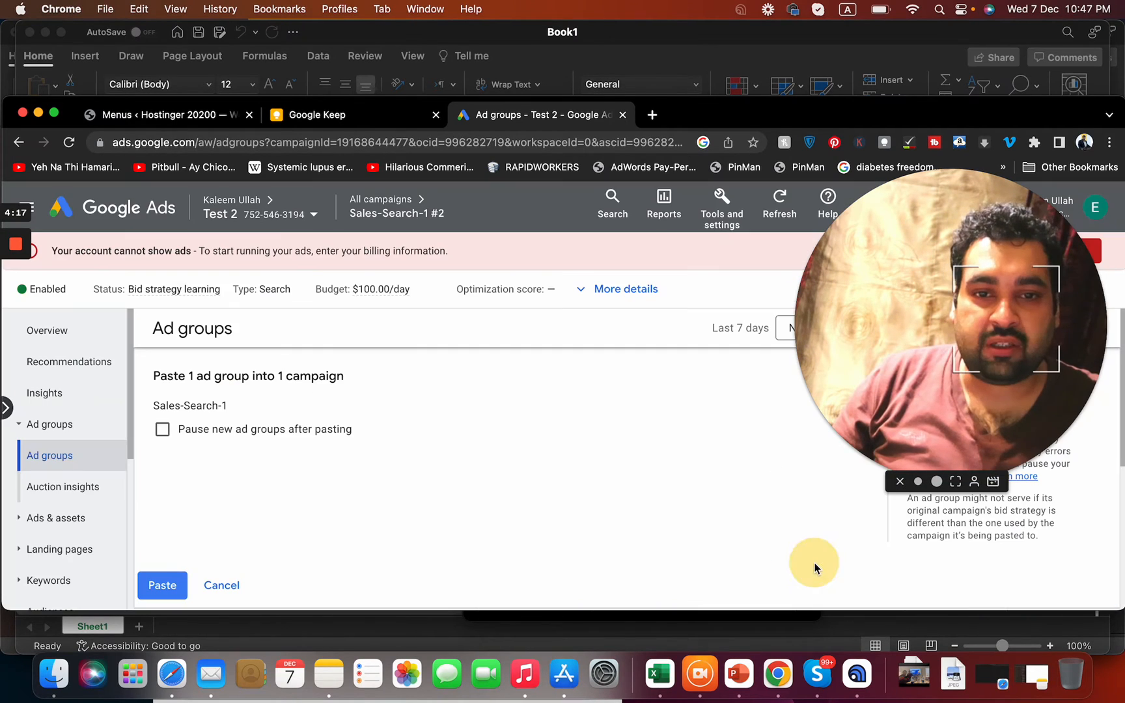
pyautogui.click(162, 584)
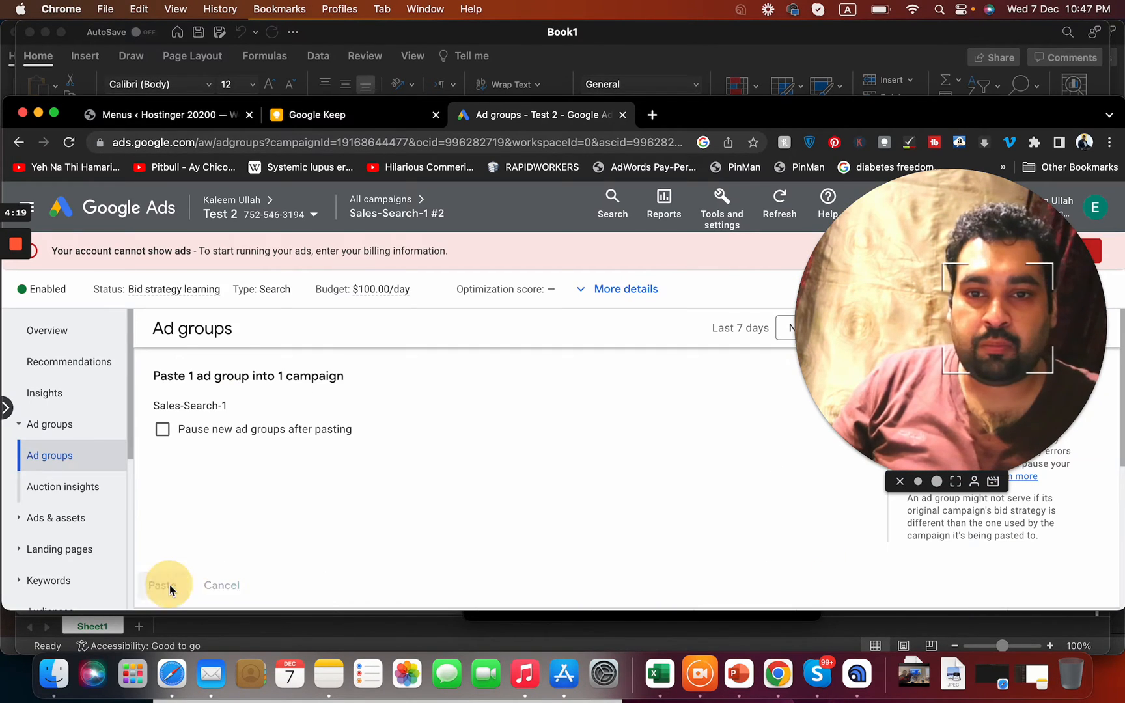
pyautogui.click(163, 585)
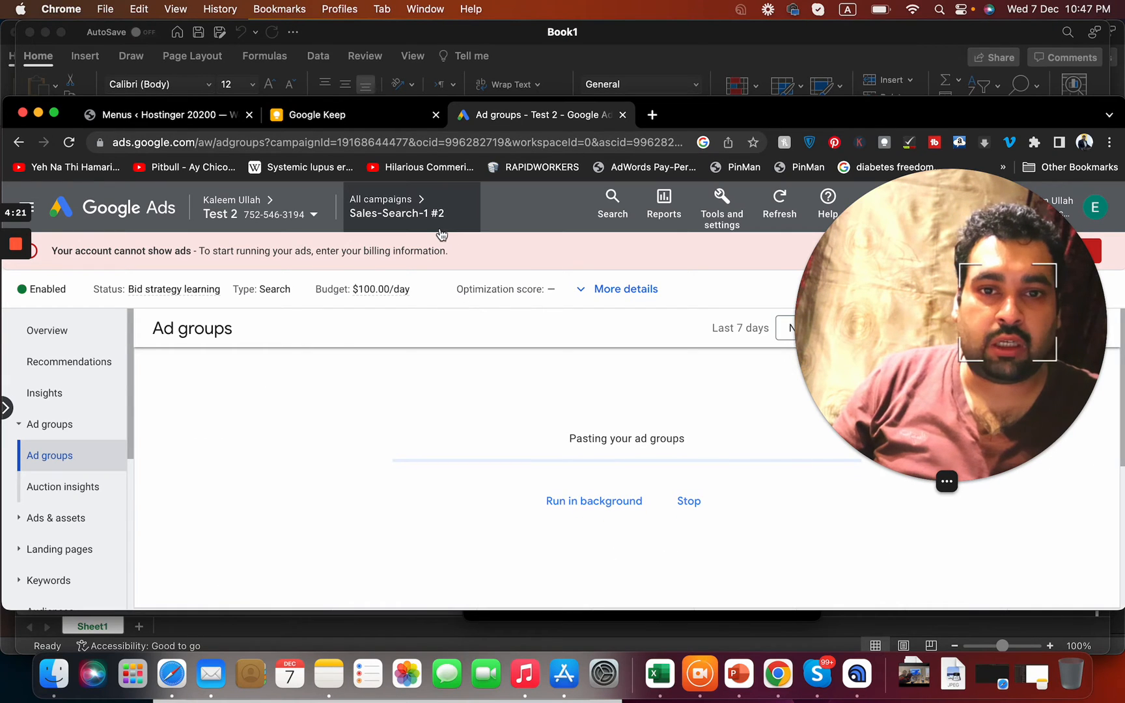
pyautogui.moveTo(610, 423)
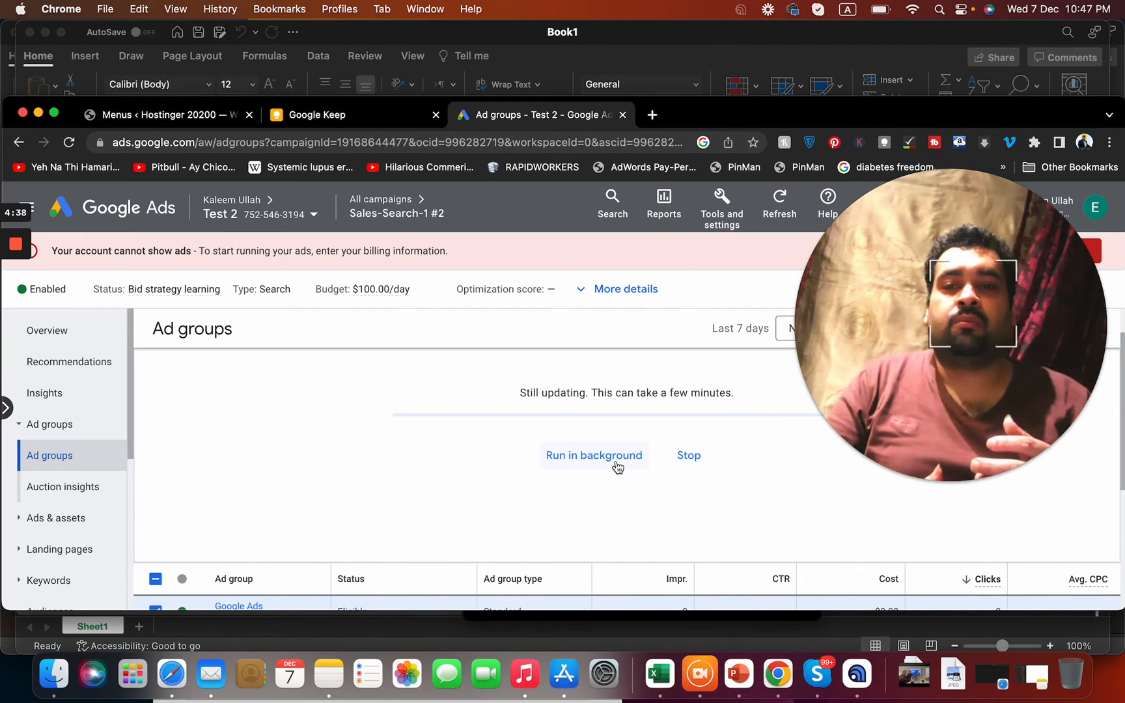
pyautogui.click(651, 114)
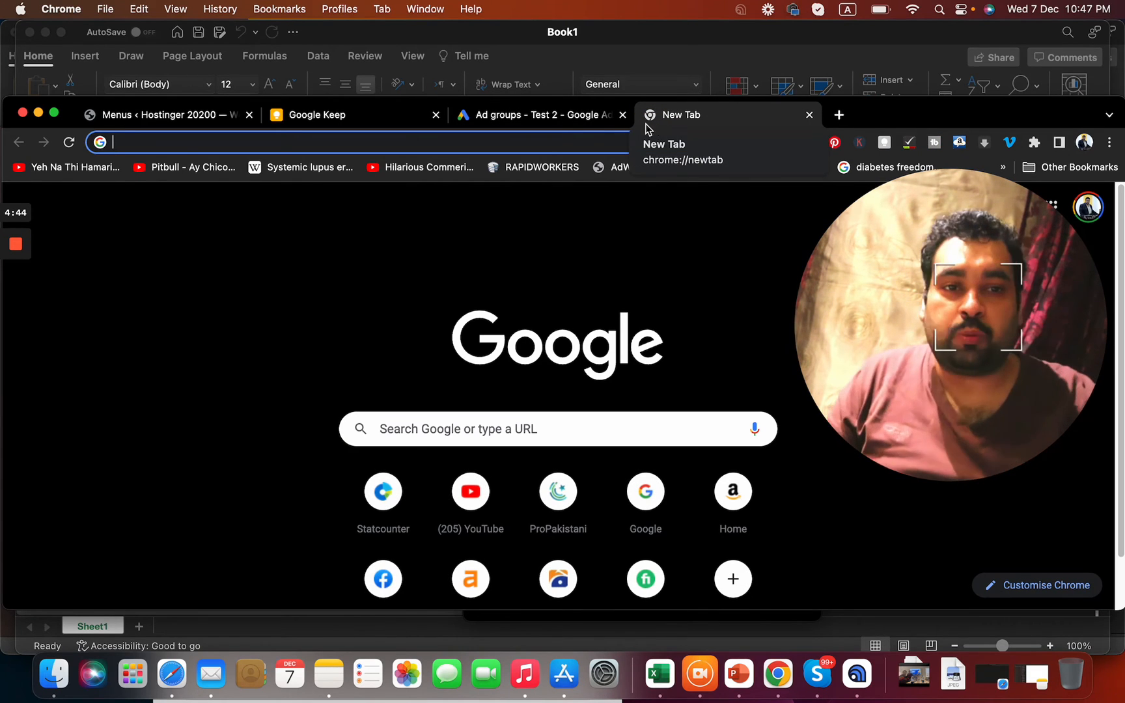
pyautogui.click(538, 115)
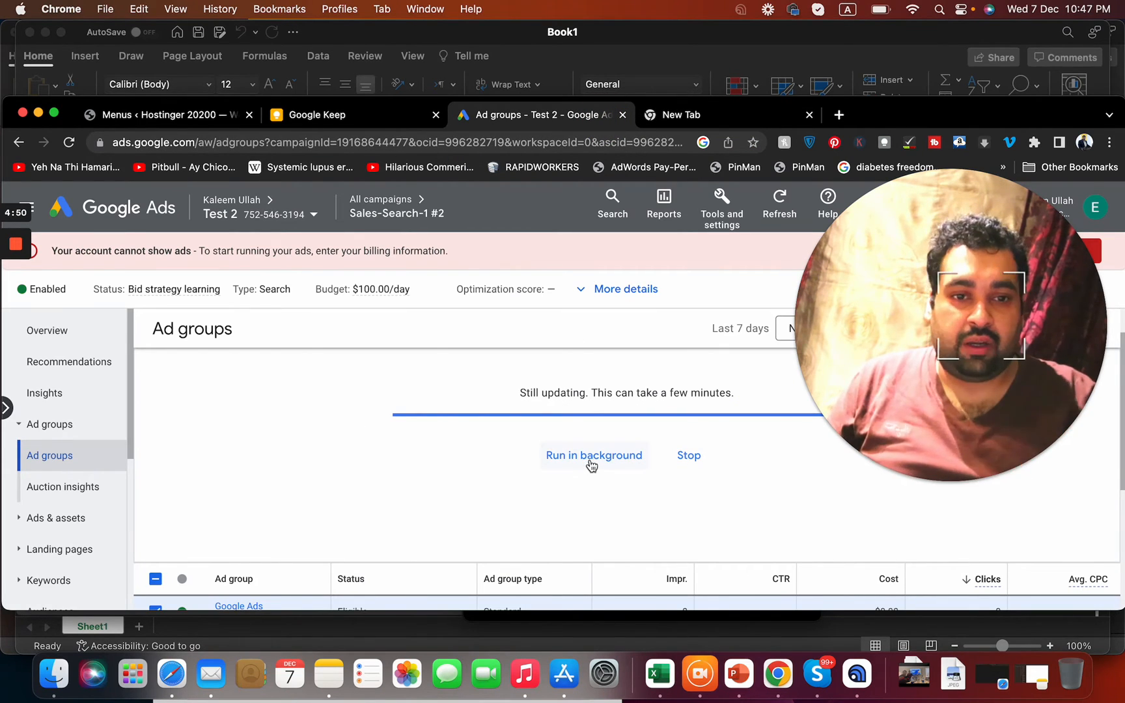
pyautogui.click(593, 454)
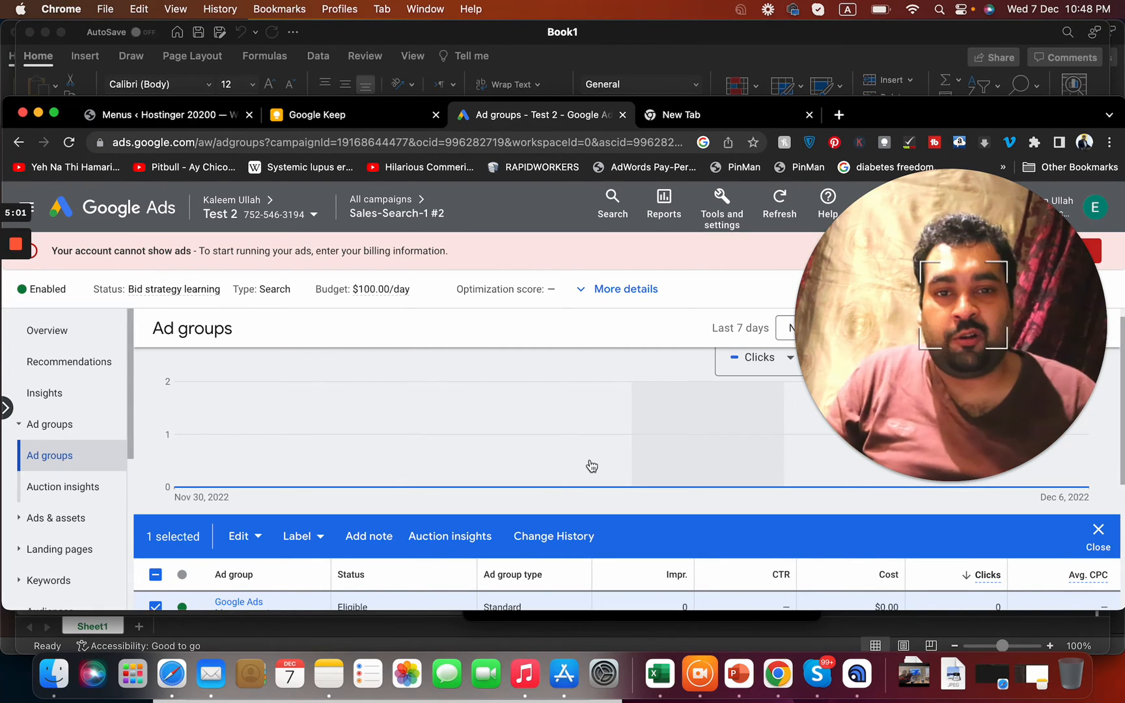
pyautogui.moveTo(380, 199)
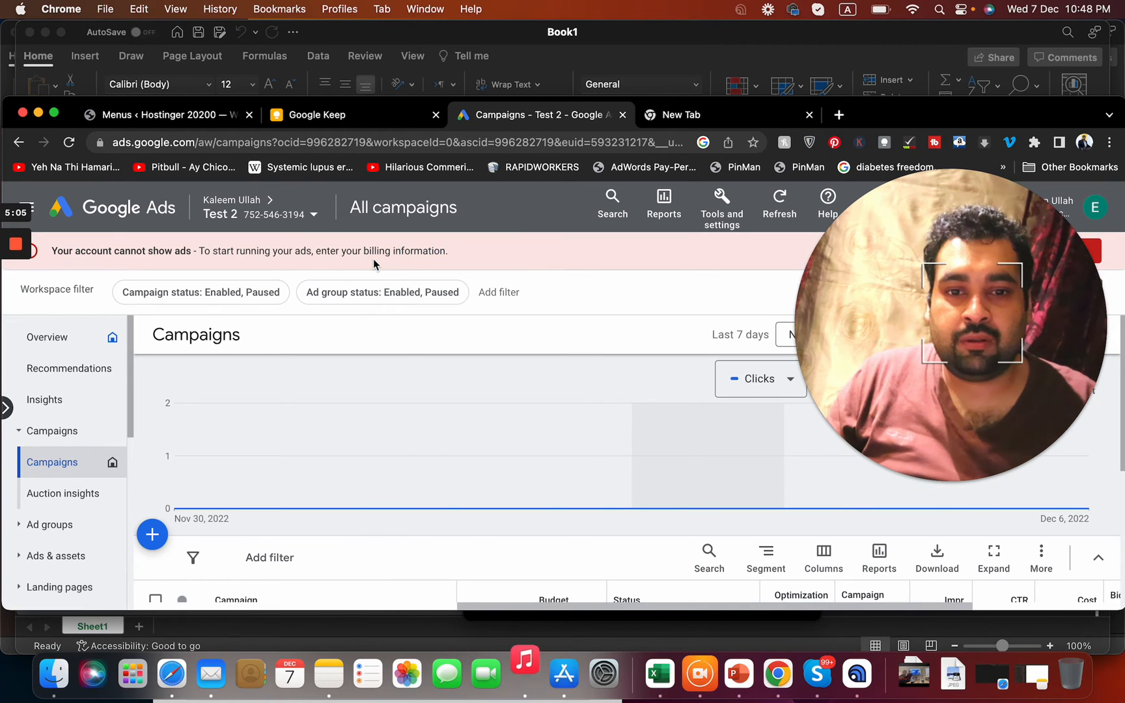
# Step: View Sales-Search-1's ad groups table showing Google Ads Management and Facebook Ads
pyautogui.scroll(-3)
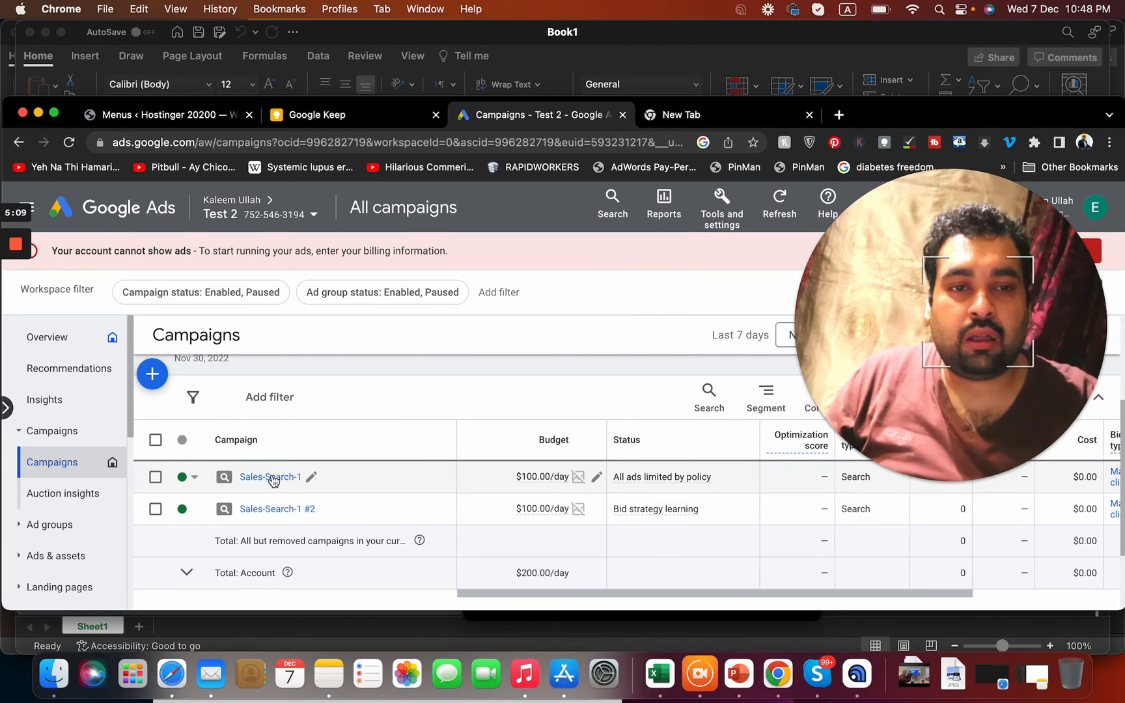
pyautogui.click(271, 476)
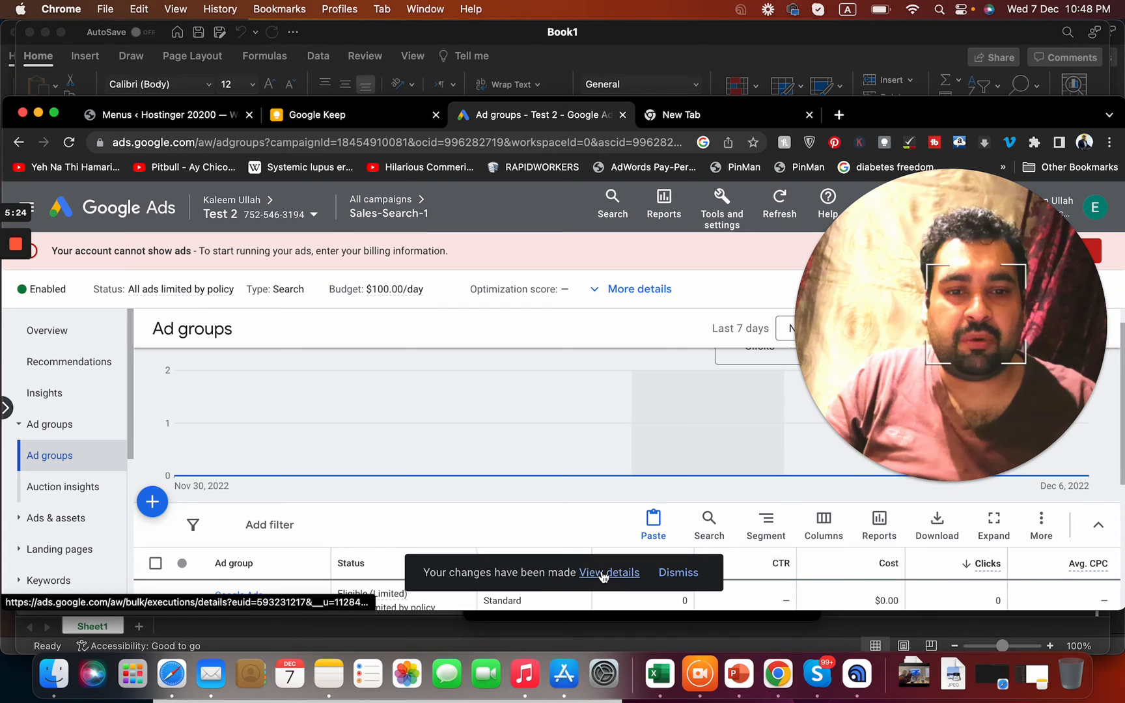
pyautogui.click(352, 141)
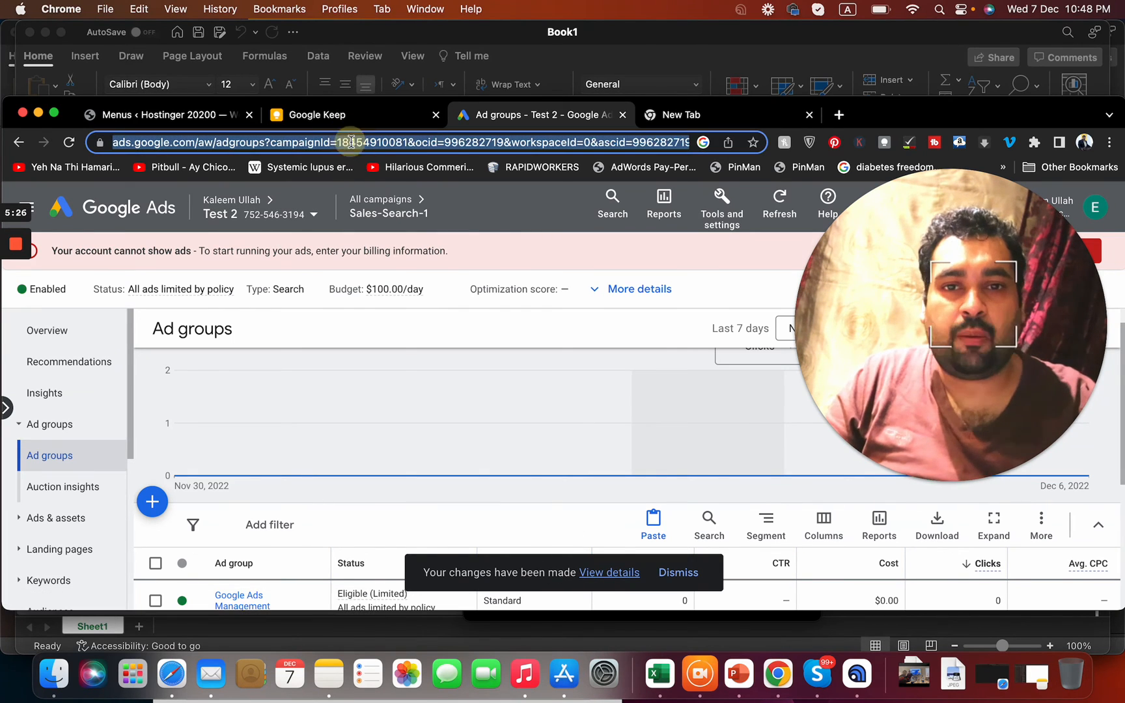
pyautogui.scroll(-3)
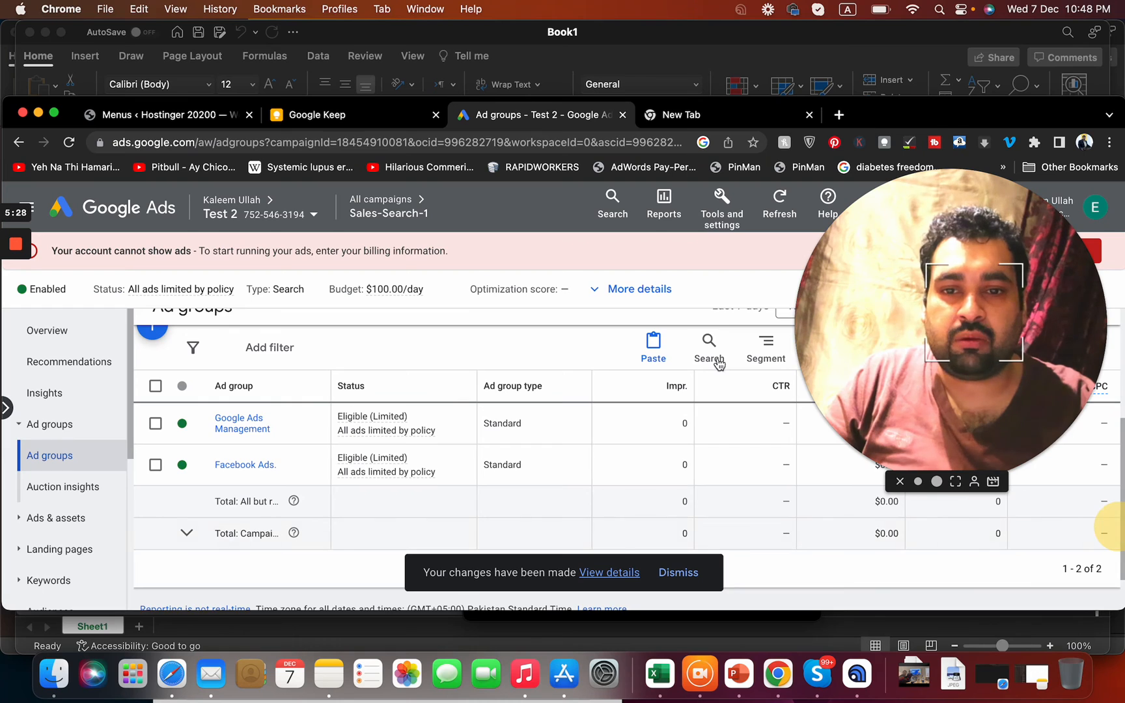